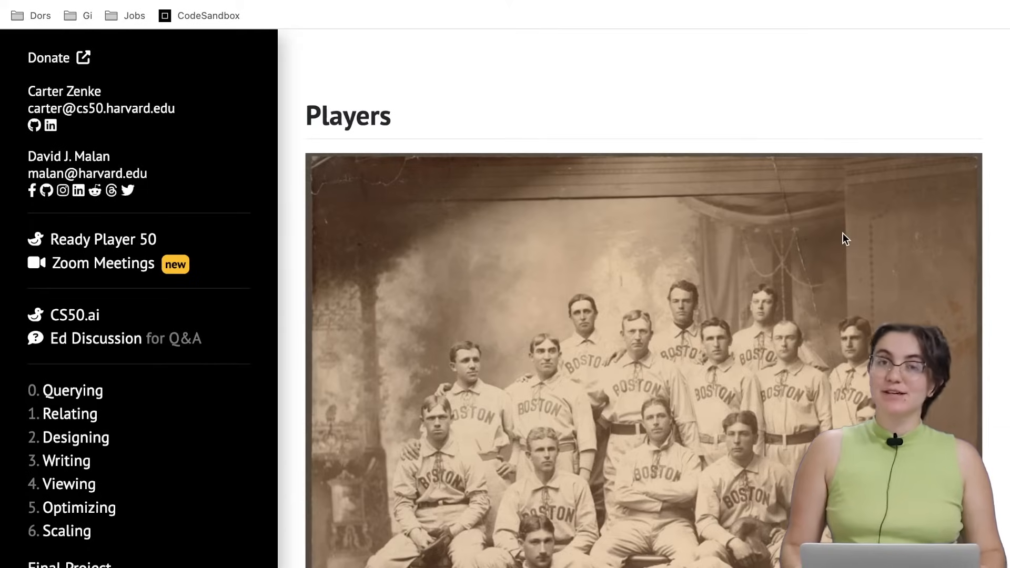
- Scroll through the Players page's Problem to Solve, Demo and distribution-code download instructions
{"action": "scroll", "scroll_direction": "up", "scroll_amount": 3}
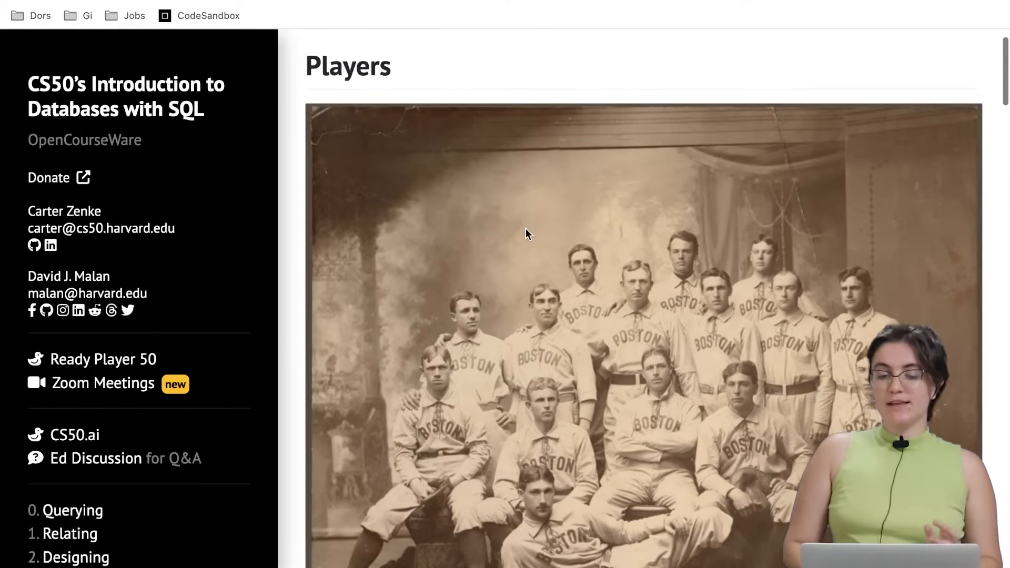
{"action": "scroll", "scroll_direction": "down", "scroll_amount": 3}
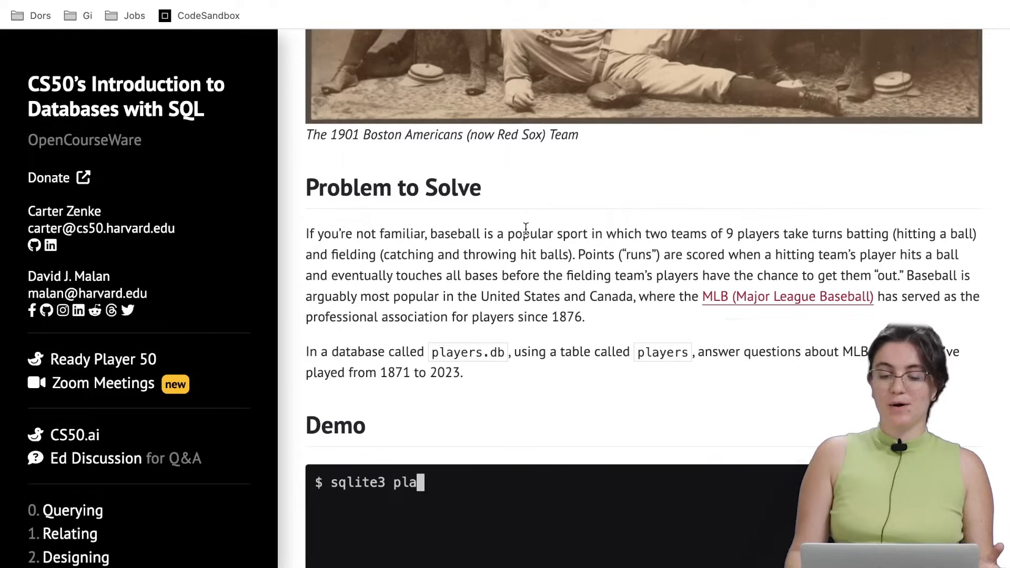
{"action": "type", "text": "yers.db"}
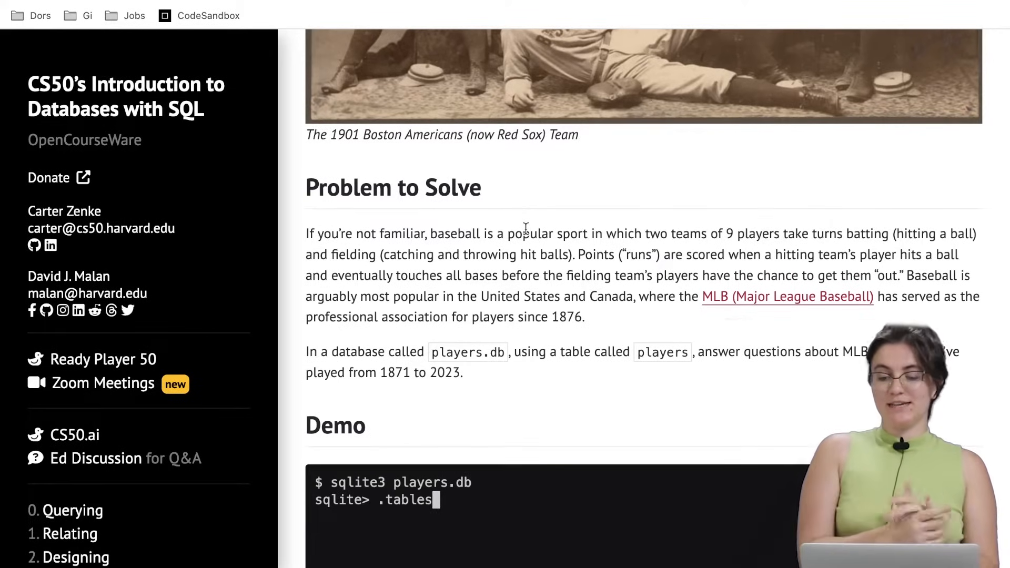
{"action": "scroll", "scroll_direction": "down", "scroll_amount": 3}
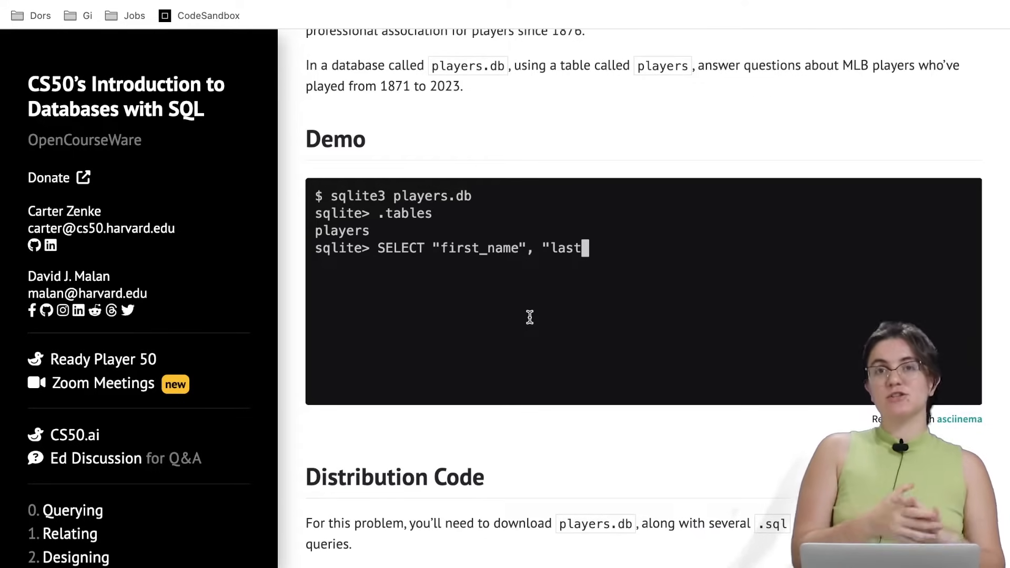
{"action": "scroll", "scroll_direction": "down", "scroll_amount": 3}
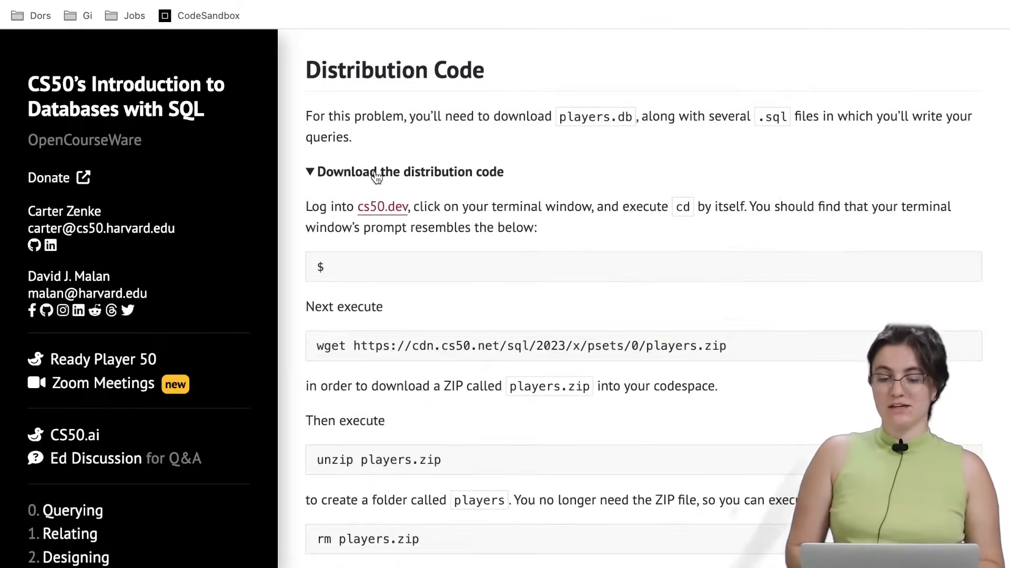
{"action": "scroll", "scroll_direction": "down", "scroll_amount": 3}
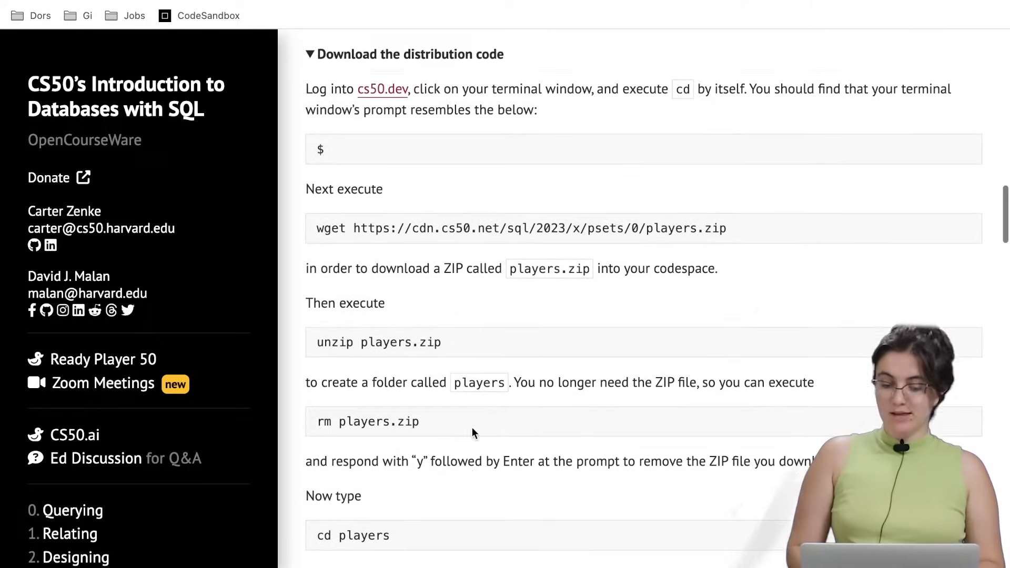
{"action": "left_click", "coordinate": [207, 16]}
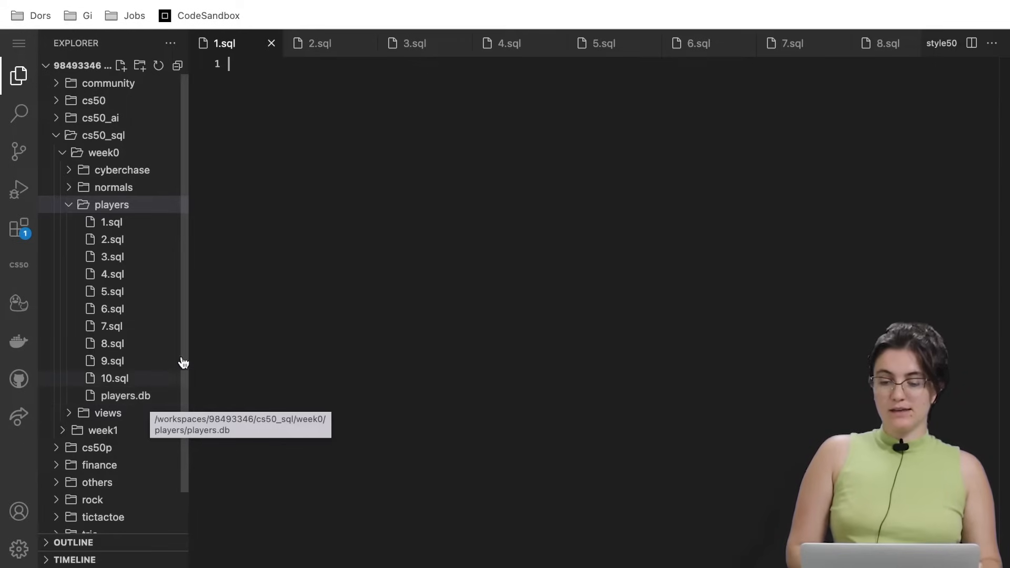
{"action": "mouse_move", "coordinate": [835, 75]}
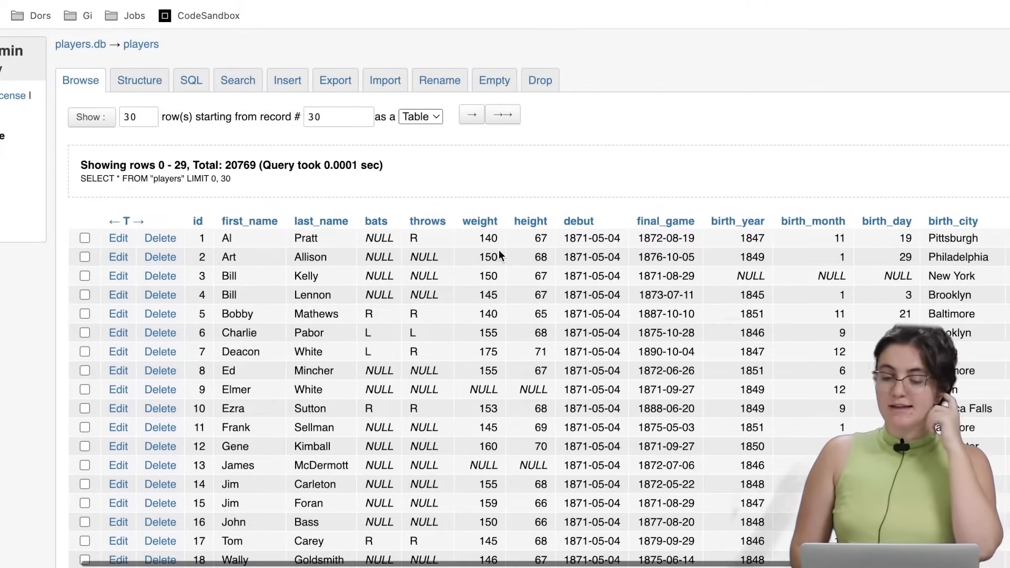
- Scroll right across the players table to reveal birth_city, birth_state and birth_country
{"action": "scroll", "scroll_direction": "right", "scroll_amount": 3}
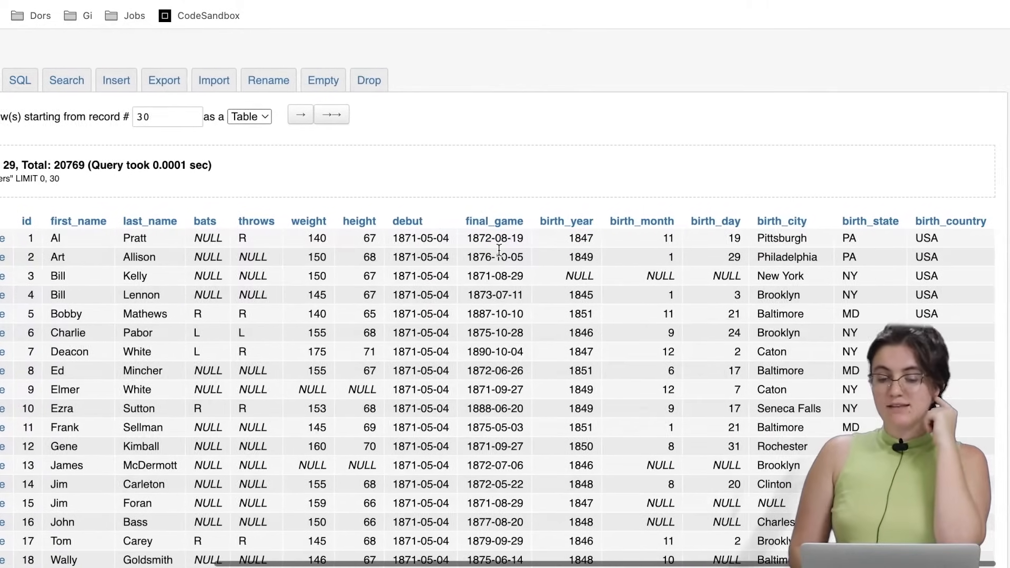
{"action": "mouse_move", "coordinate": [620, 258]}
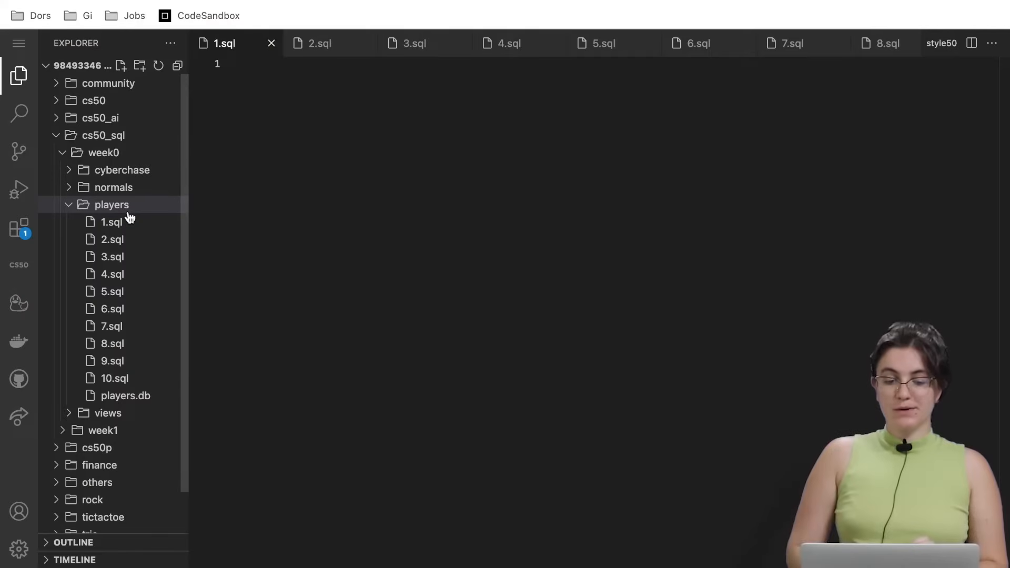
- Open a terminal in the players folder, start sqlite3 on players.db and run .schema
{"action": "right_click", "coordinate": [111, 204]}
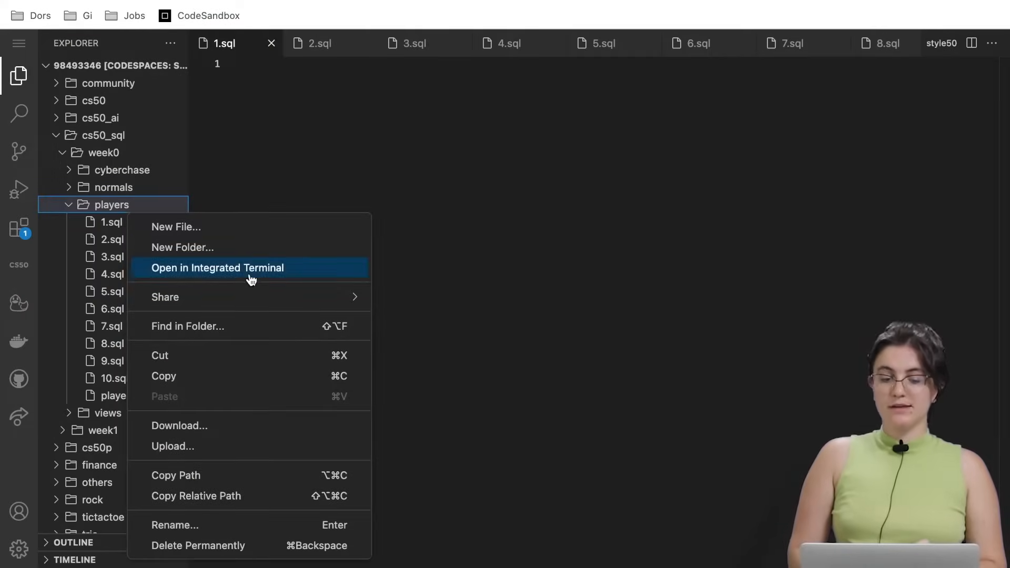
{"action": "left_click", "coordinate": [218, 267]}
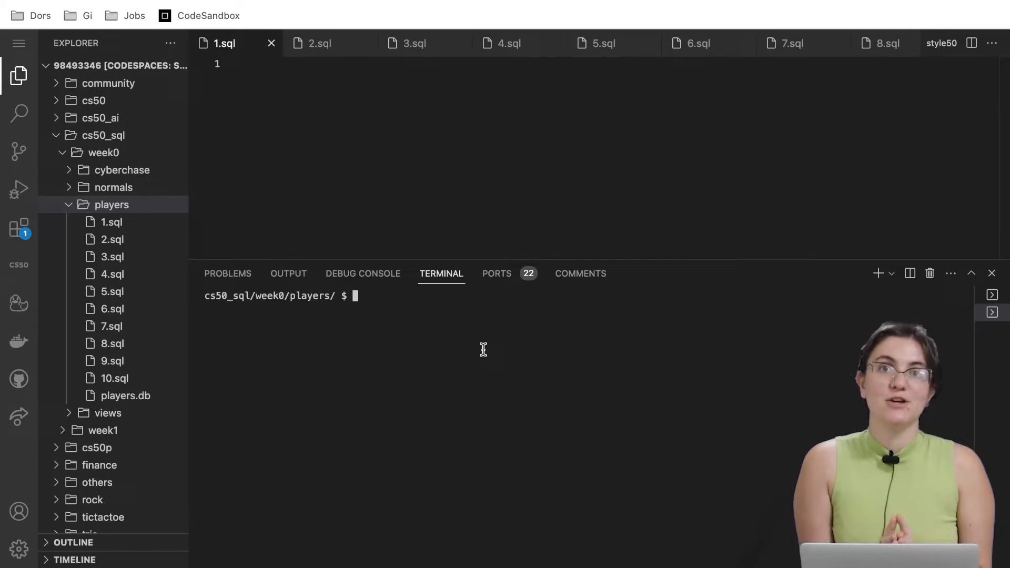
{"action": "type", "text": "sqlite3 players.db"}
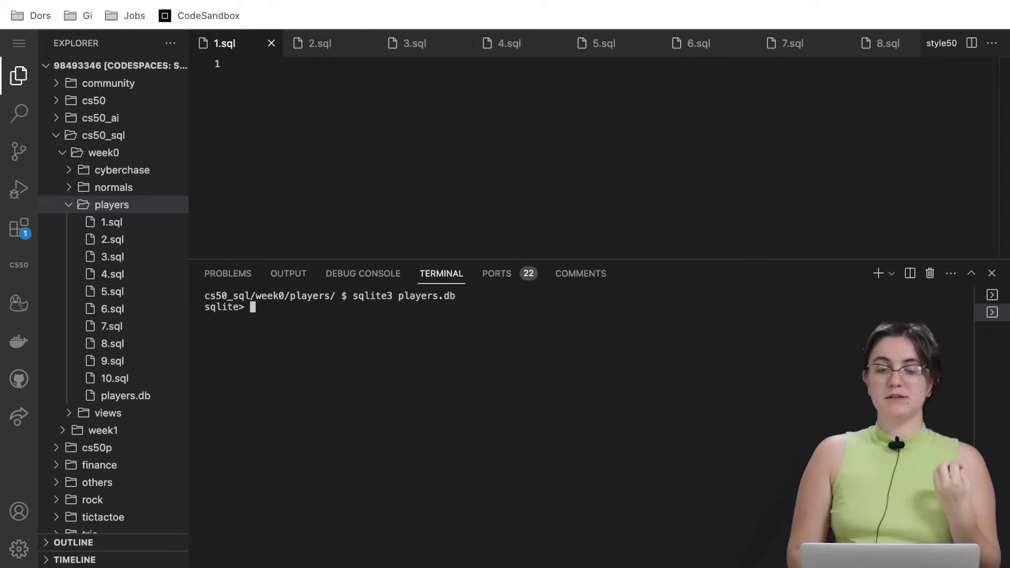
{"action": "type", "text": ".schema"}
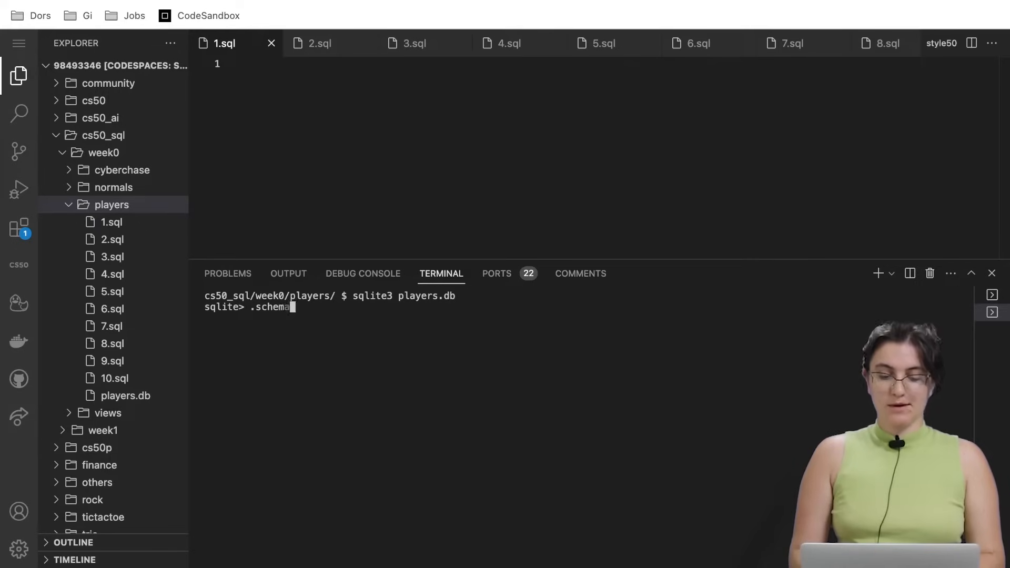
{"action": "key", "text": "Return"}
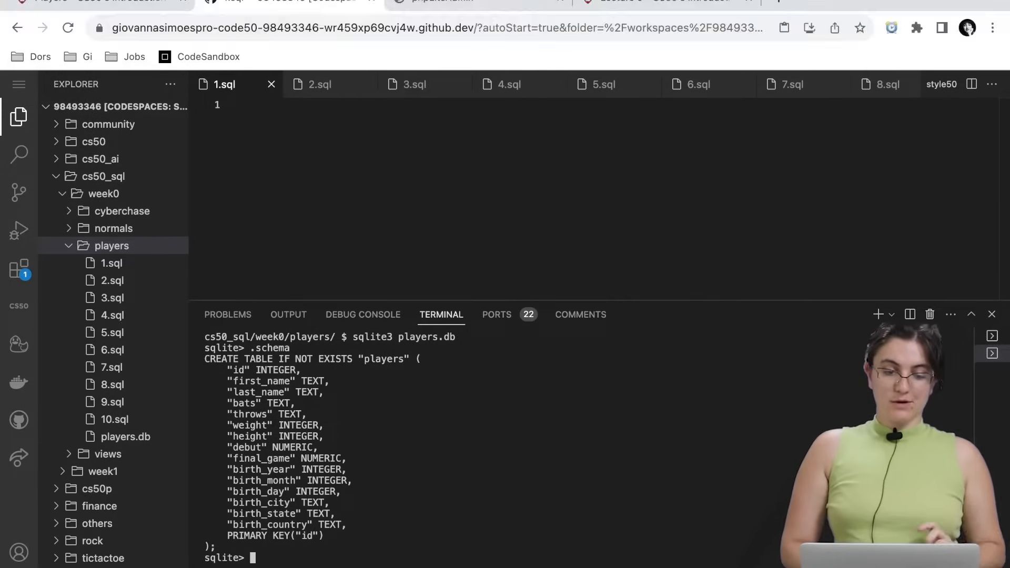
- Return to the Players problem page and scroll down toward the Schema section
{"action": "left_click", "coordinate": [444, 2]}
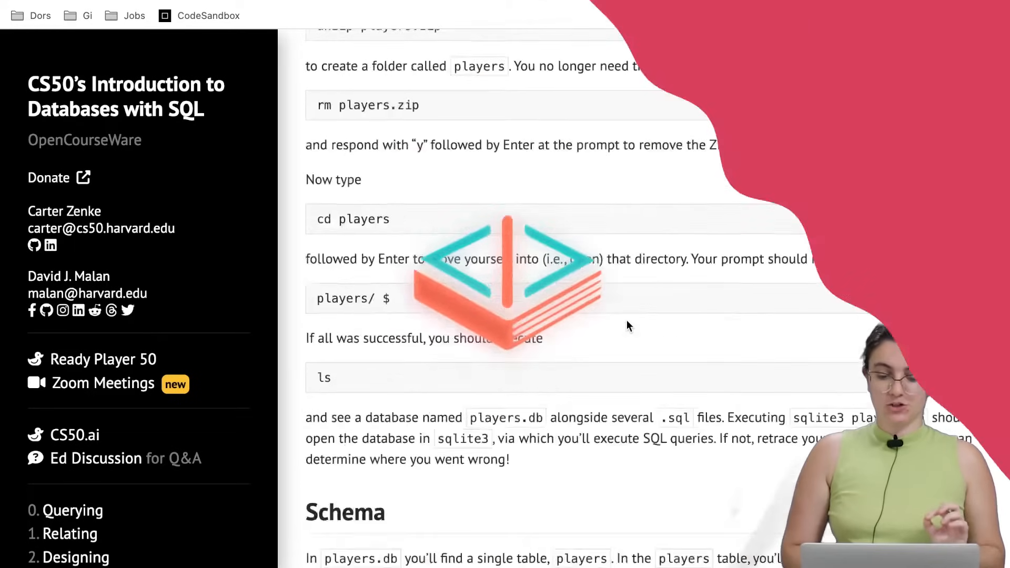
{"action": "scroll", "scroll_direction": "down", "scroll_amount": 3}
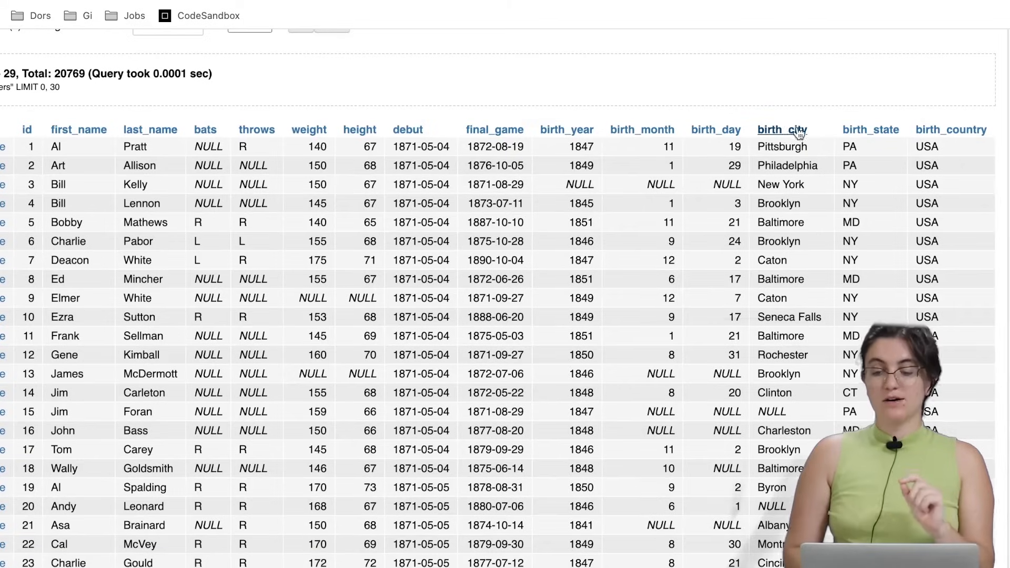
{"action": "mouse_move", "coordinate": [953, 129]}
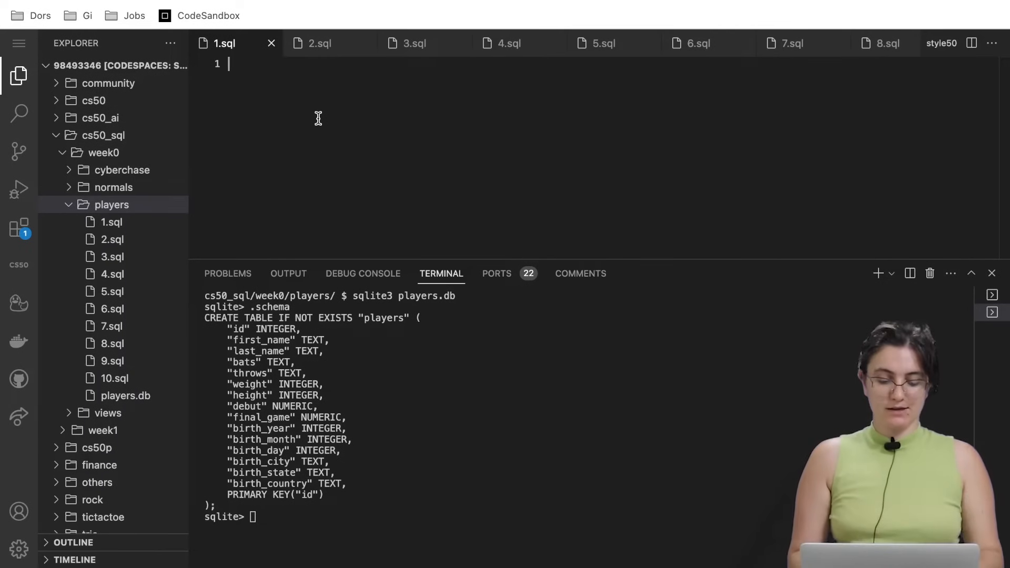
- Write the 1.sql SELECT of birth_city, birth_state, birth_country for Jackie Robinson and run it in sqlite
{"action": "type", "text": "SELECT f"}
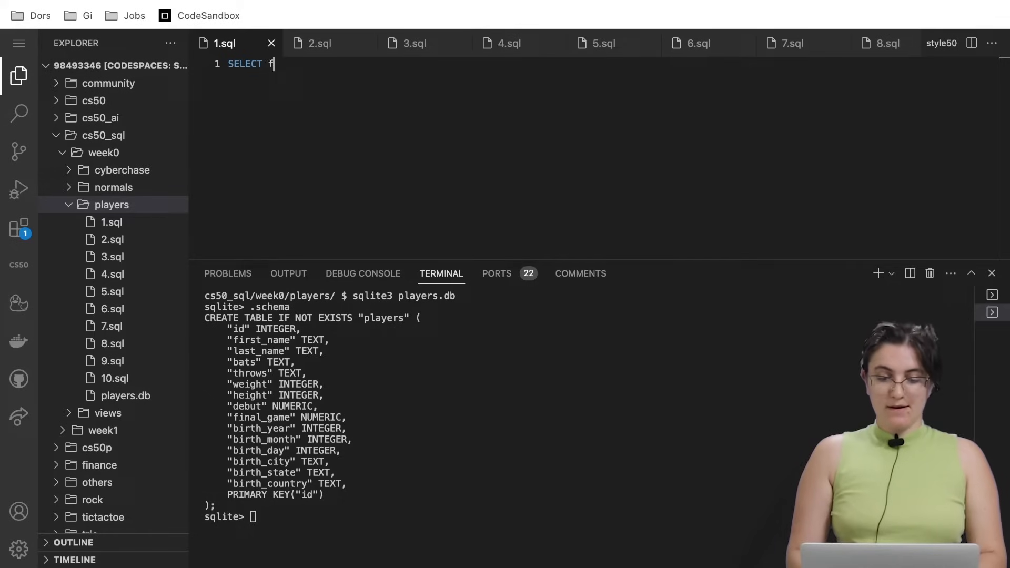
{"action": "type", "text": "birth_city"}
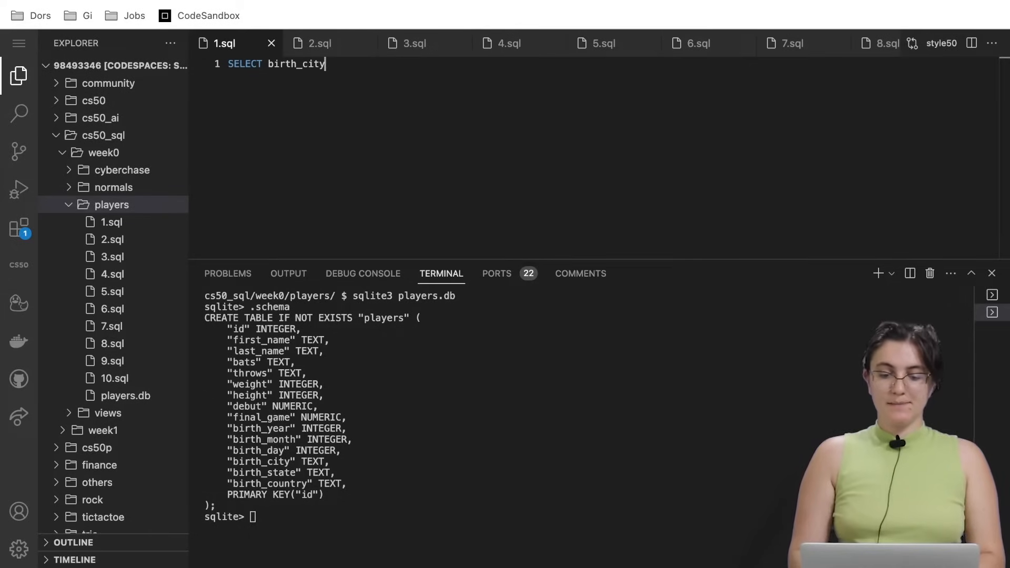
{"action": "type", "text": ", birth_state,"}
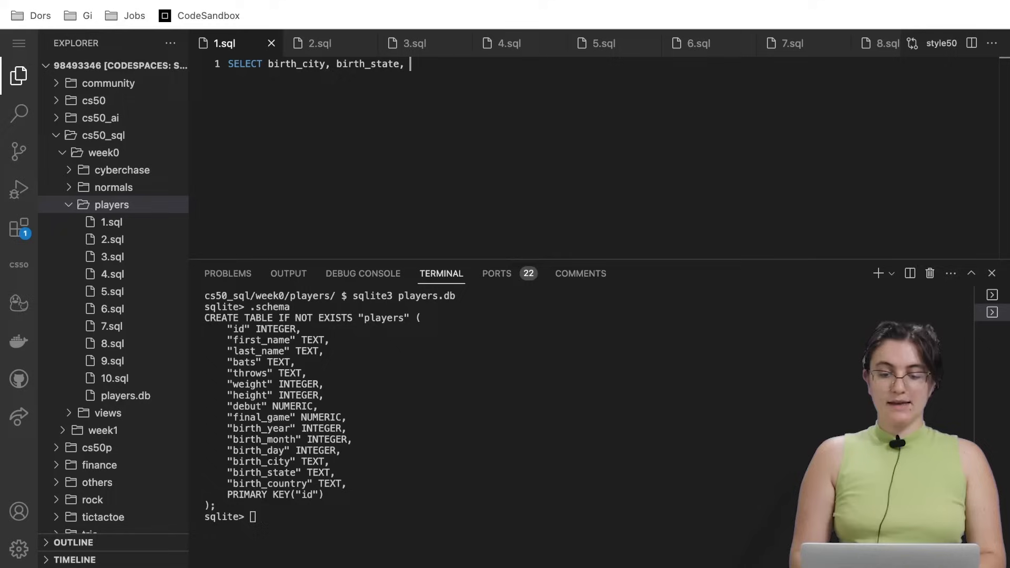
{"action": "type", "text": "birth_country FROM players"}
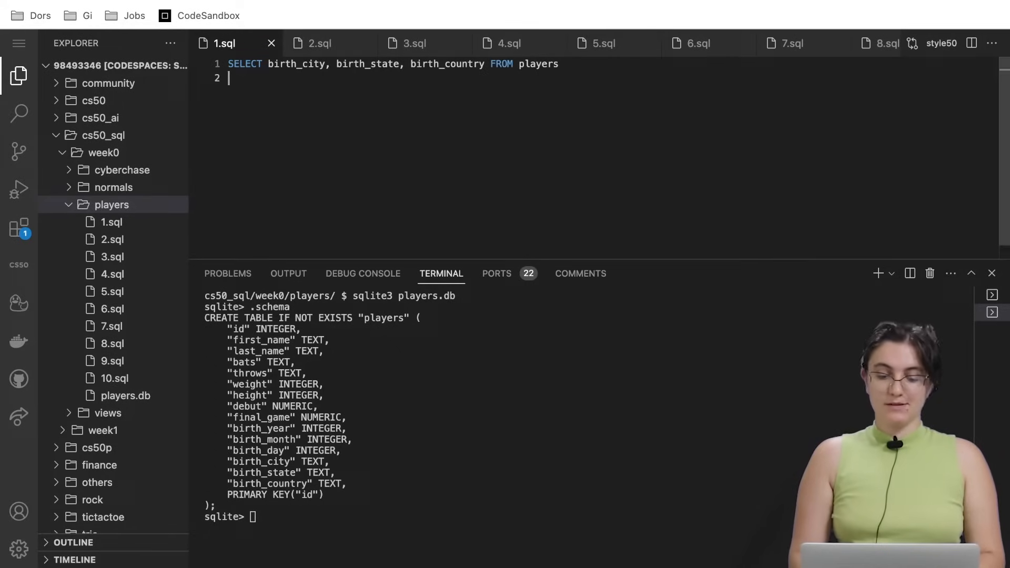
{"action": "type", "text": "WHERE first_n"}
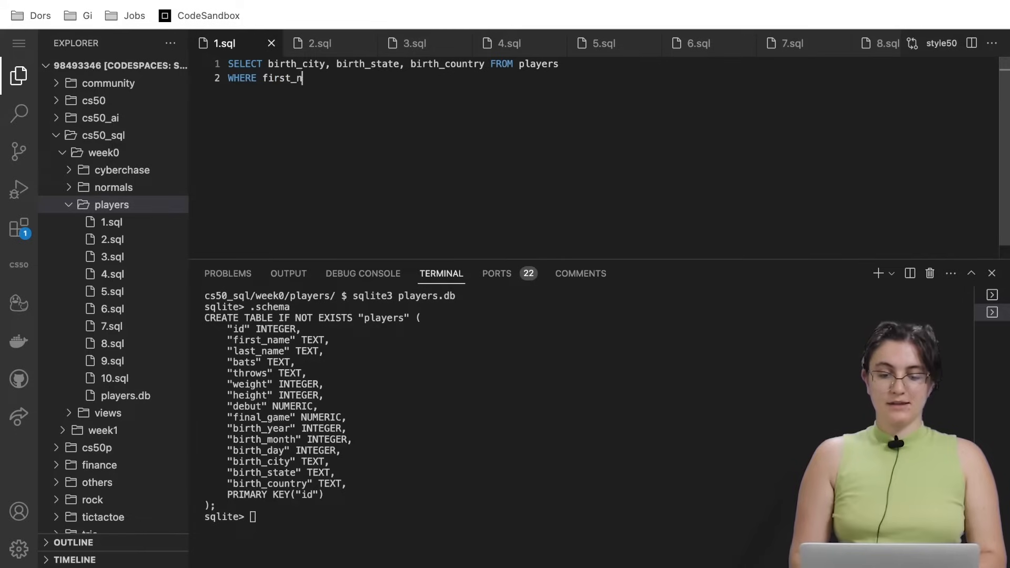
{"action": "type", "text": "ame = \"Jack"}
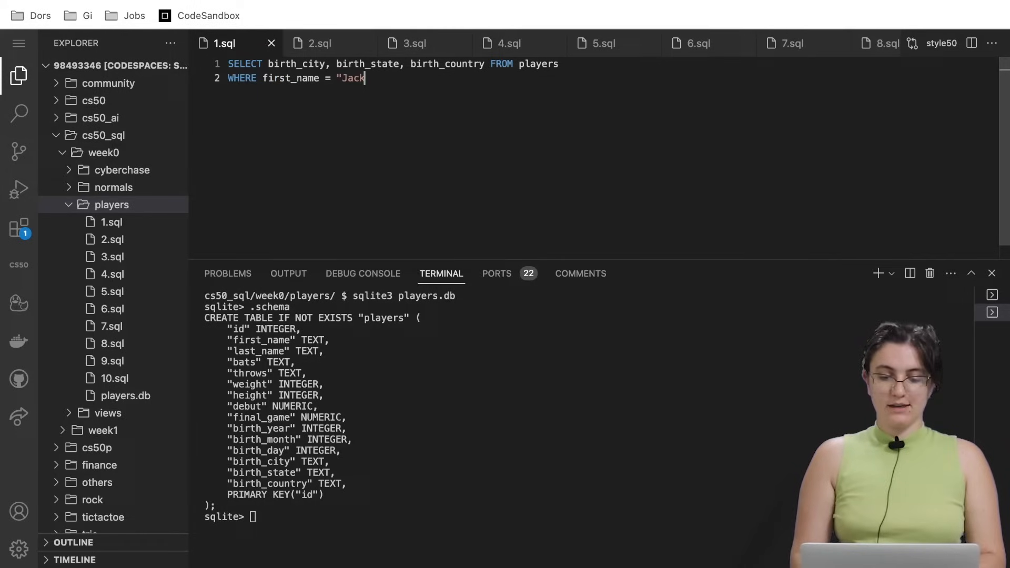
{"action": "type", "text": "ie\" AND last_name = \"Robinson\";"}
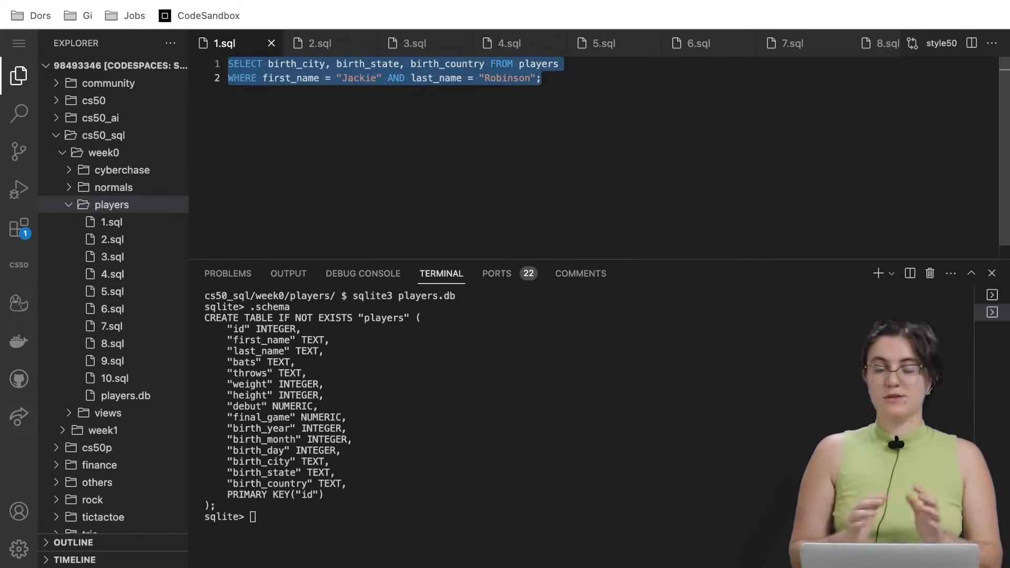
{"action": "left_click", "coordinate": [406, 395]}
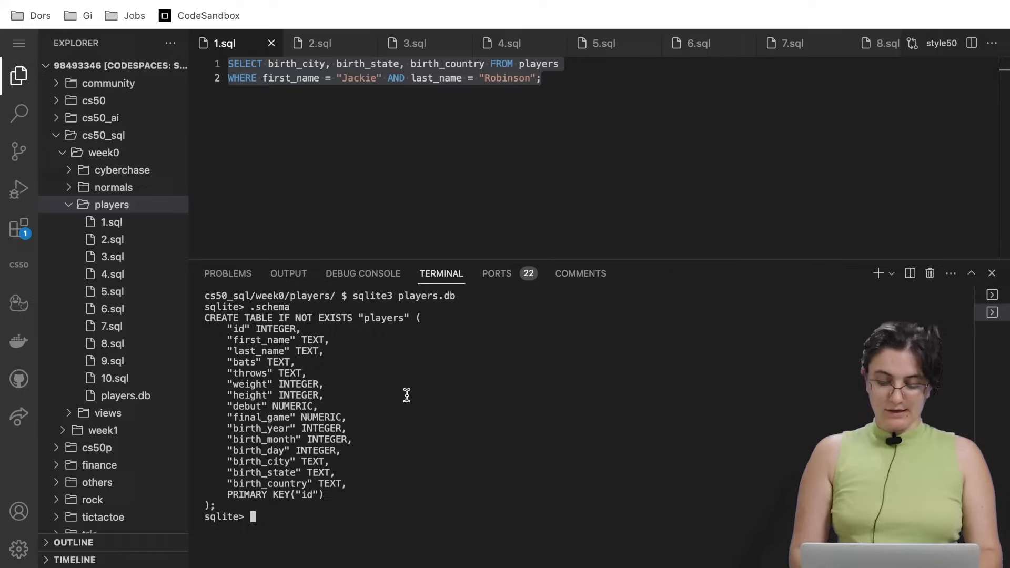
{"action": "key", "text": "Return"}
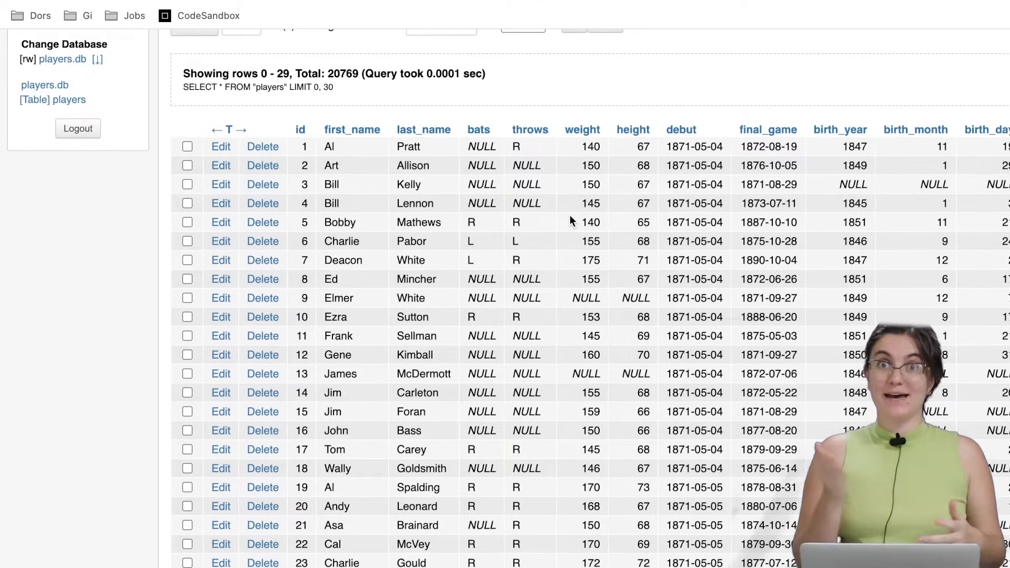
{"action": "mouse_move", "coordinate": [557, 241]}
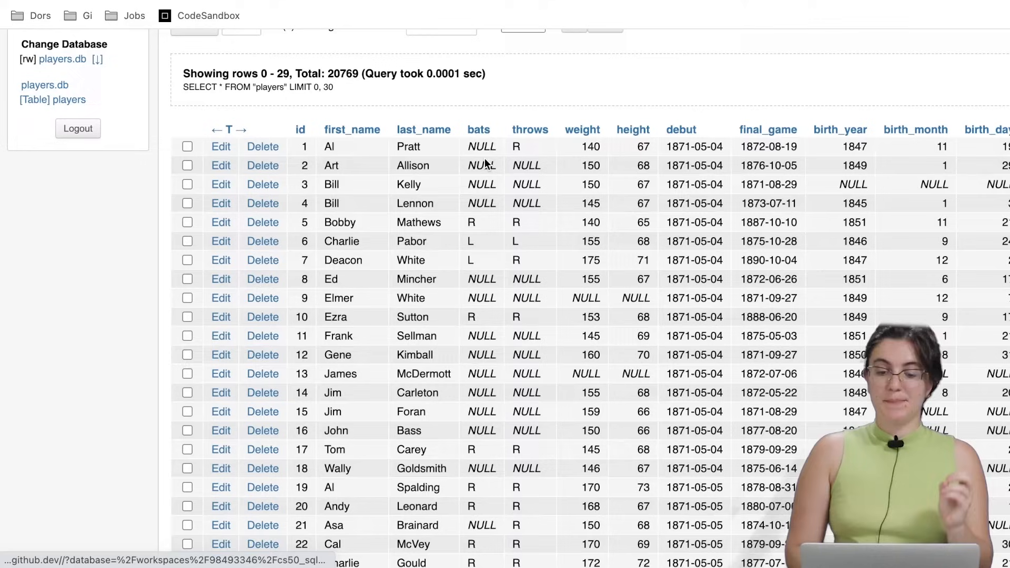
{"action": "mouse_move", "coordinate": [482, 230]}
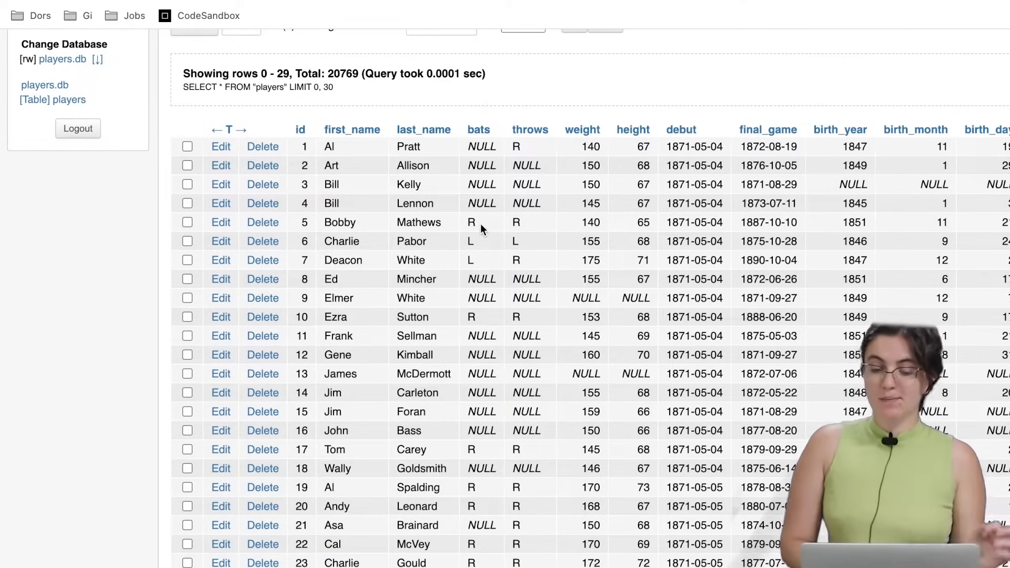
{"action": "mouse_move", "coordinate": [479, 252]}
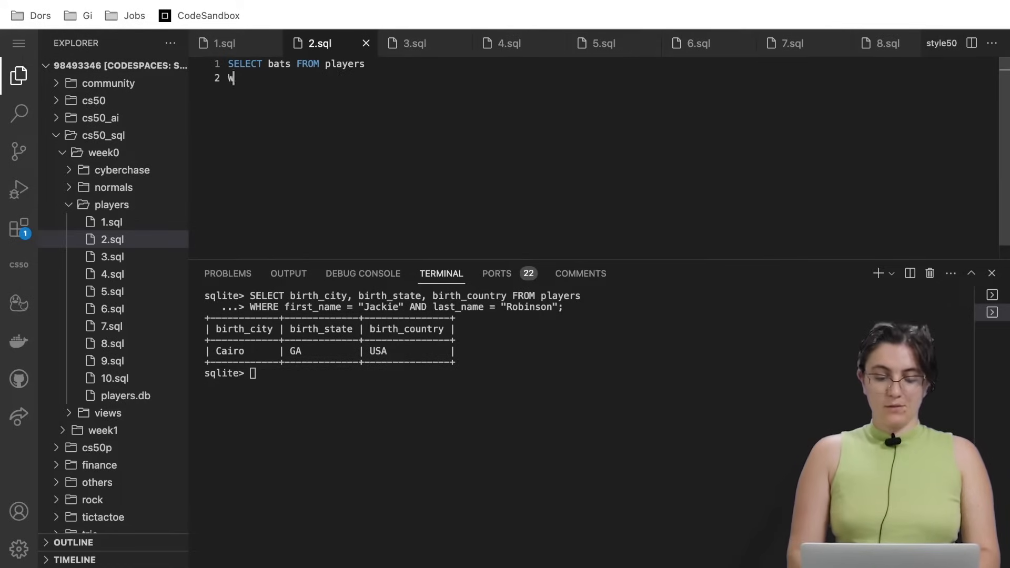
- Finish 2.sql's WHERE clause filtering on first_name Babe and last_name "Ruth"
{"action": "type", "text": "HERE first_name = \"Babe\" AND"}
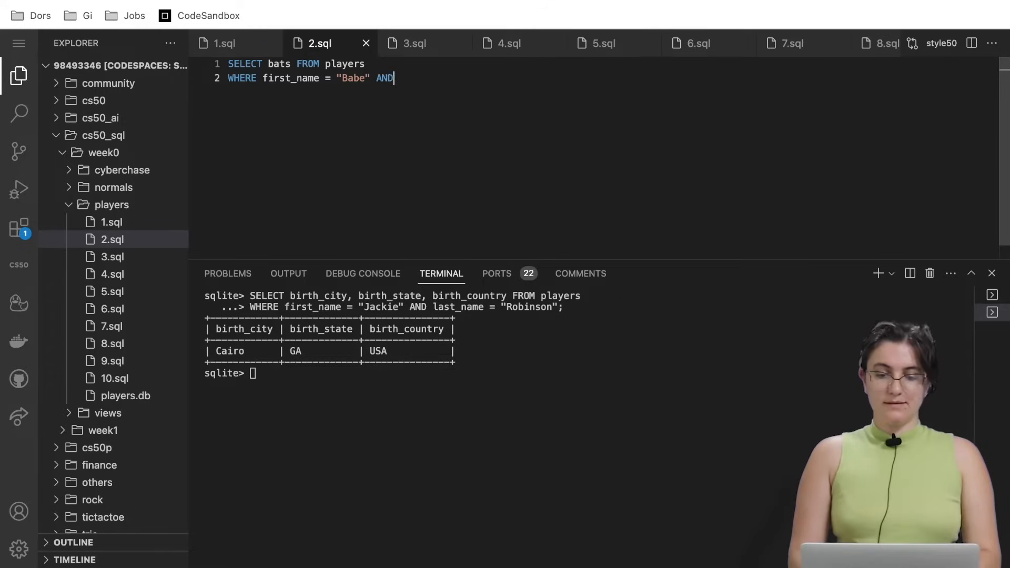
{"action": "type", "text": "last_name ="}
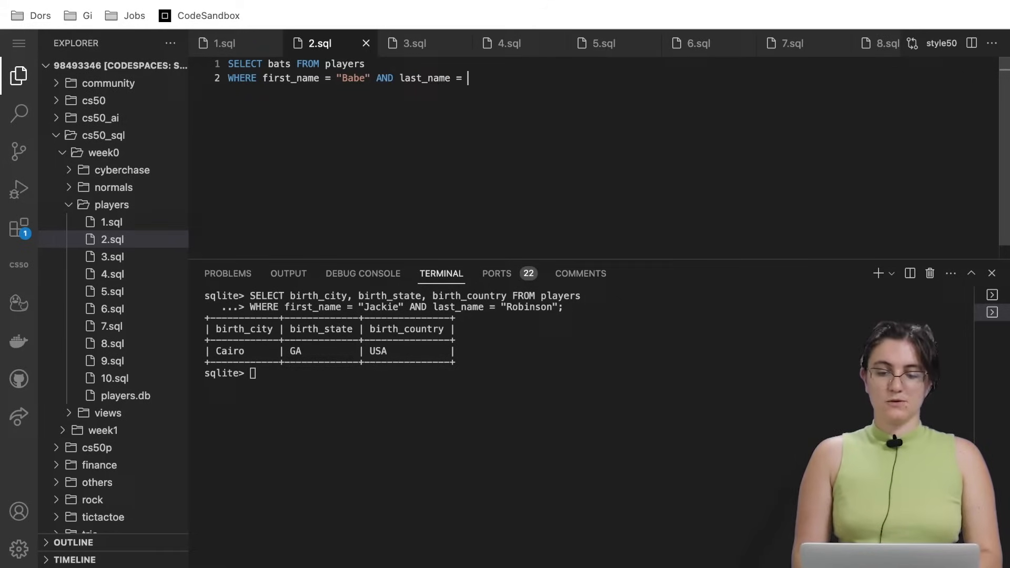
{"action": "type", "text": "\"Ruth\";"}
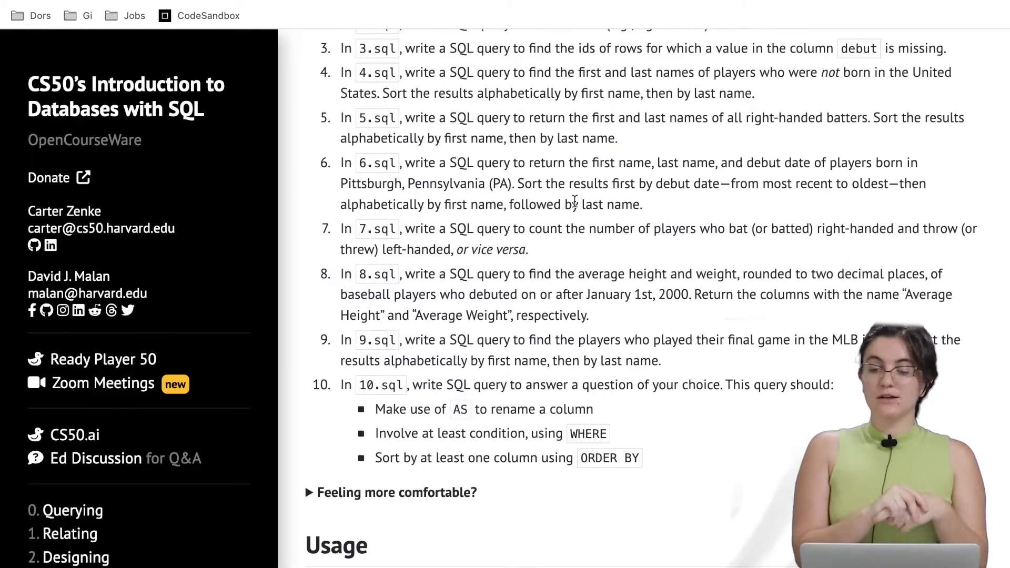
{"action": "mouse_move", "coordinate": [594, 48]}
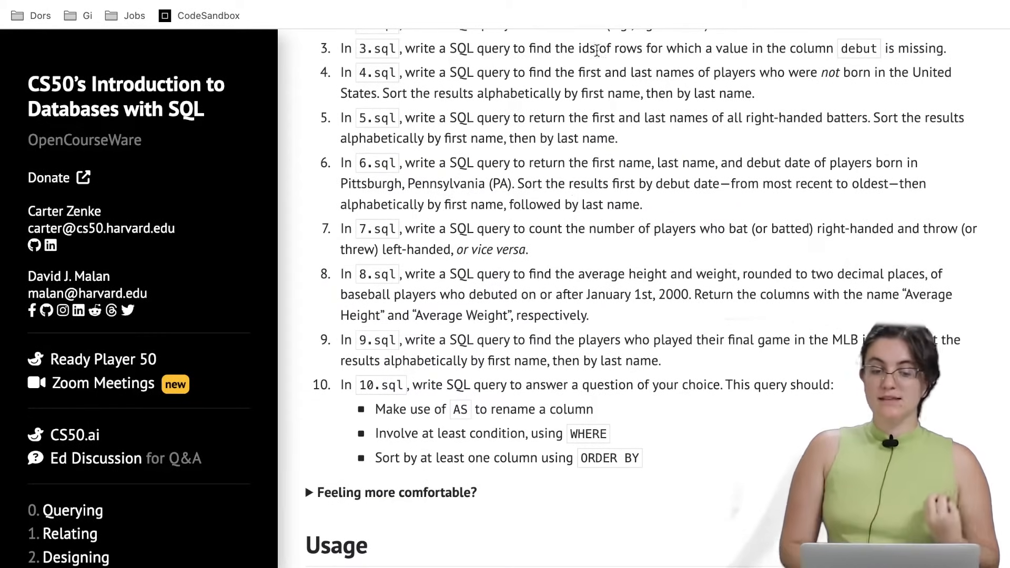
{"action": "mouse_move", "coordinate": [475, 101]}
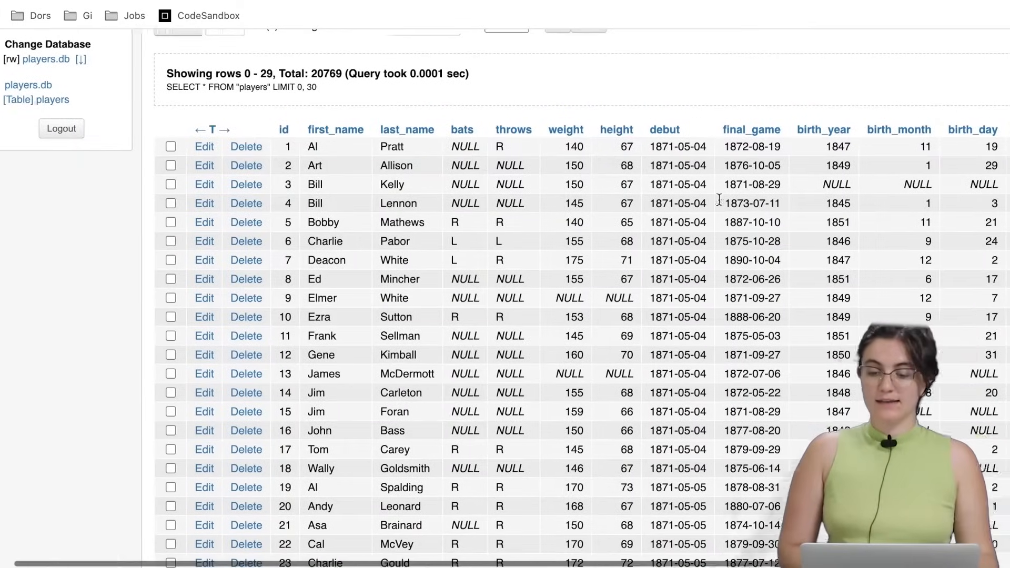
- Scroll right in phpLiteAdmin's players table to bring the debut column into view
{"action": "scroll", "scroll_direction": "right", "scroll_amount": 3}
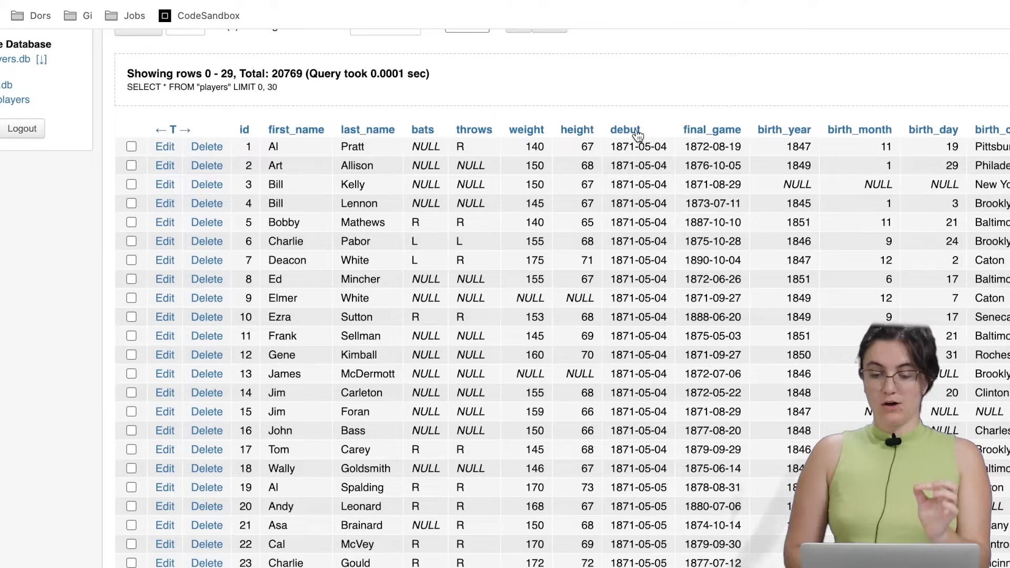
{"action": "mouse_move", "coordinate": [786, 187]}
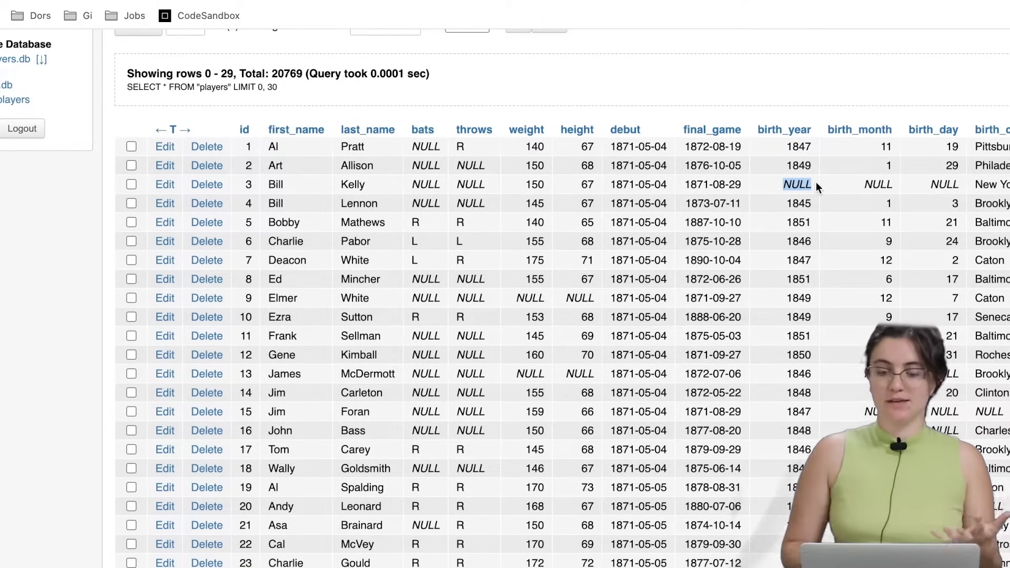
{"action": "mouse_move", "coordinate": [622, 160]}
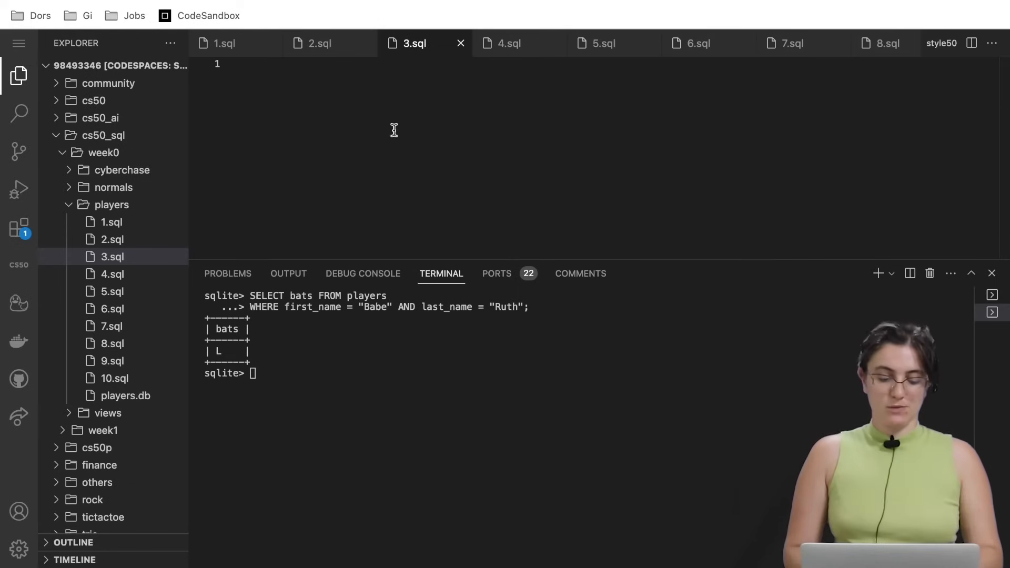
- Write SELECT id FROM players WHERE debut IS NULL; in 3.sql and run it in sqlite
{"action": "type", "text": "SELECT id FRO"}
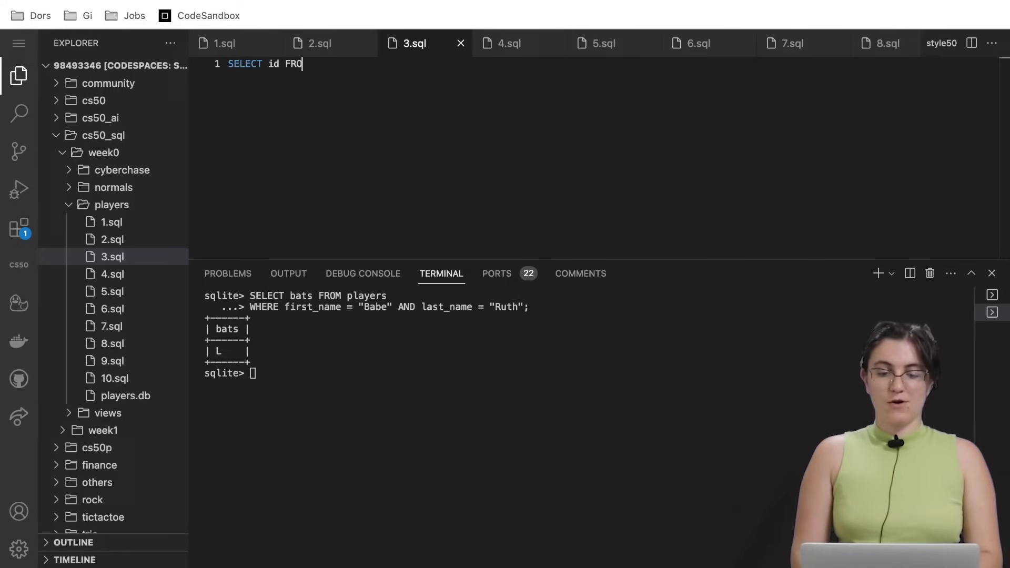
{"action": "type", "text": "M players"}
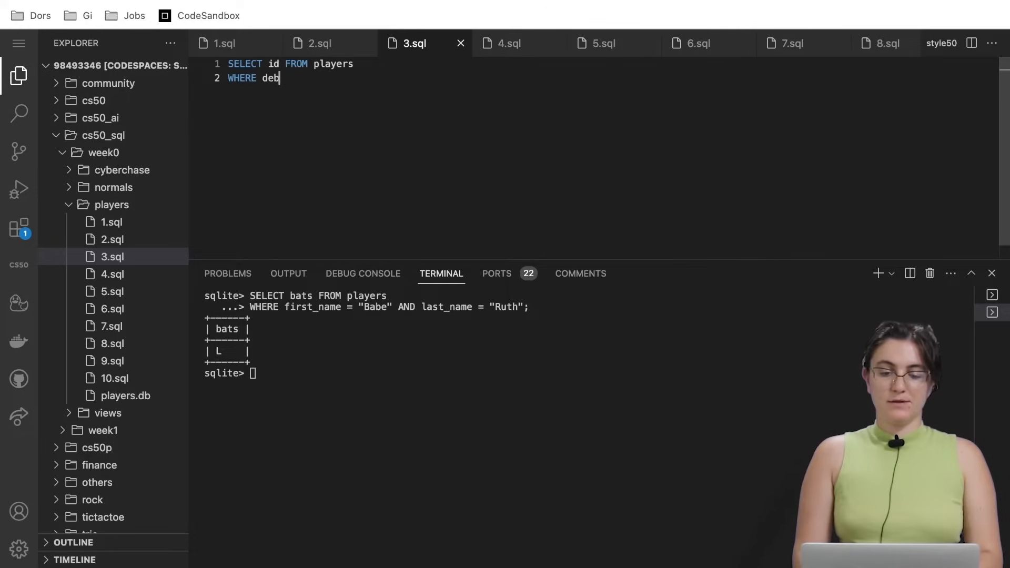
{"action": "type", "text": "ut IS NULL;"}
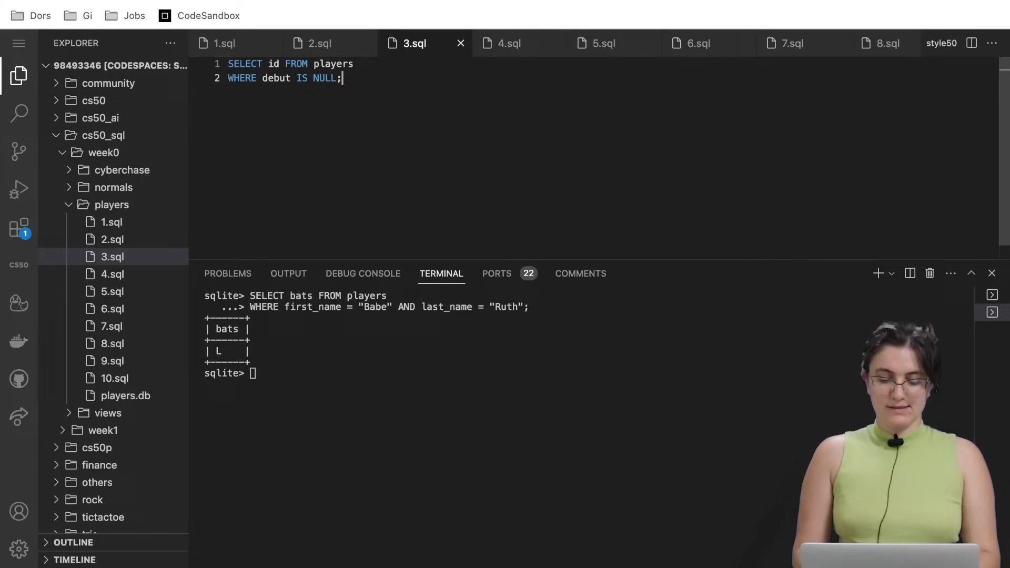
{"action": "key", "text": "ctrl+a"}
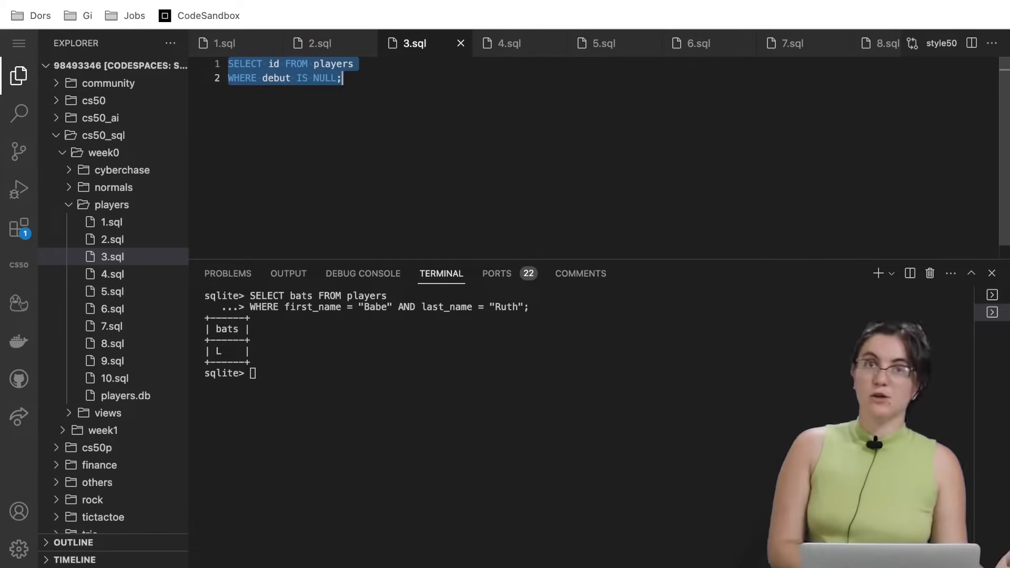
{"action": "left_click", "coordinate": [433, 373]}
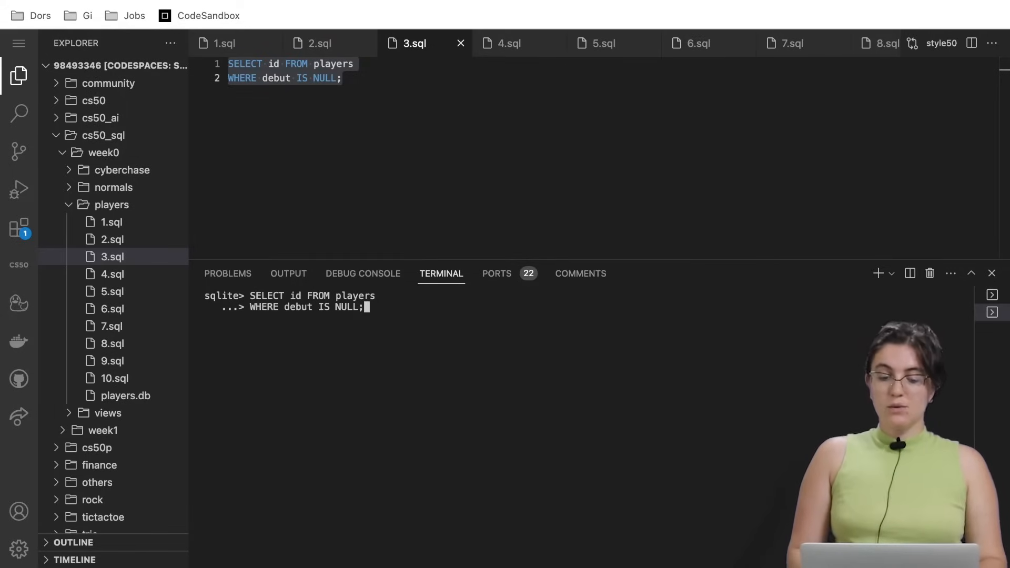
{"action": "key", "text": "Return"}
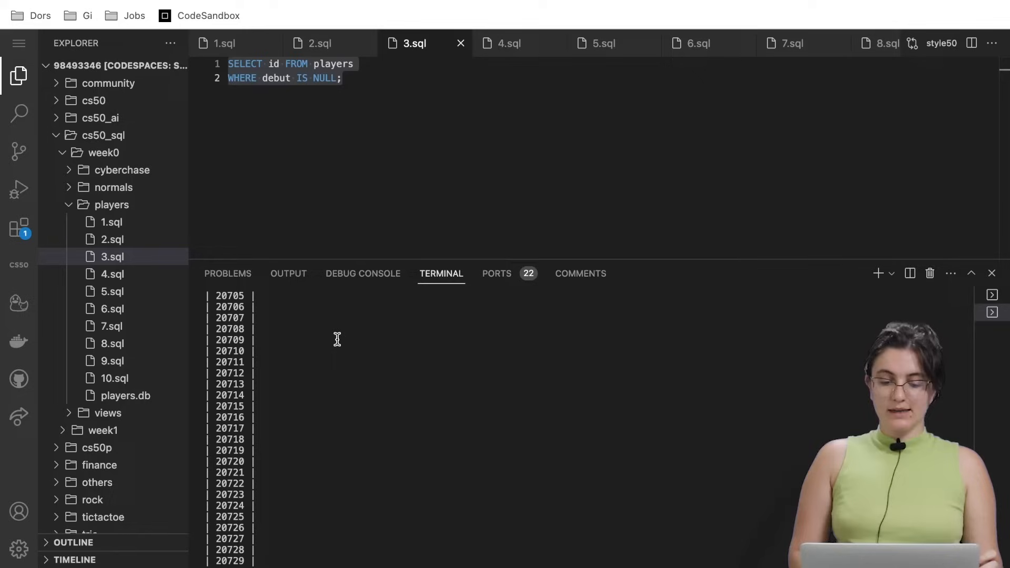
{"action": "scroll", "scroll_direction": "up", "scroll_amount": 3}
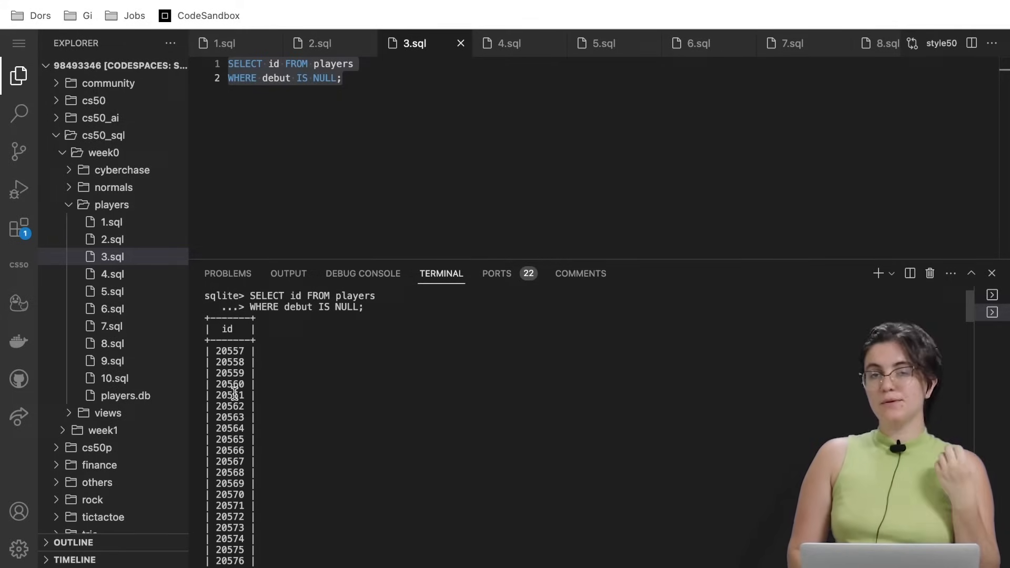
{"action": "mouse_move", "coordinate": [301, 378]}
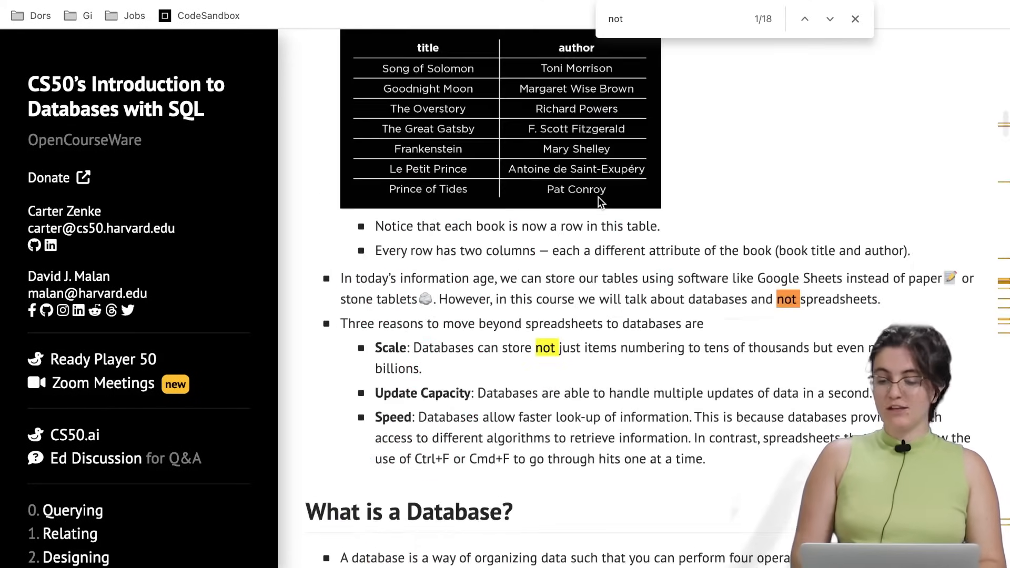
- Search the lecture notes for "equal" and scroll to the not-equal operators
{"action": "type", "text": "equal"}
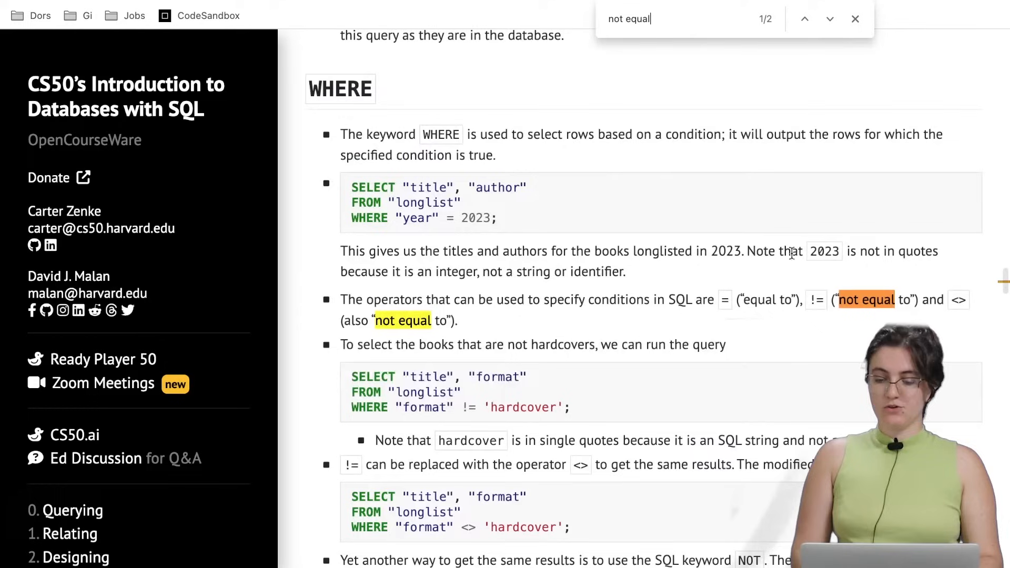
{"action": "scroll", "scroll_direction": "down", "scroll_amount": 3}
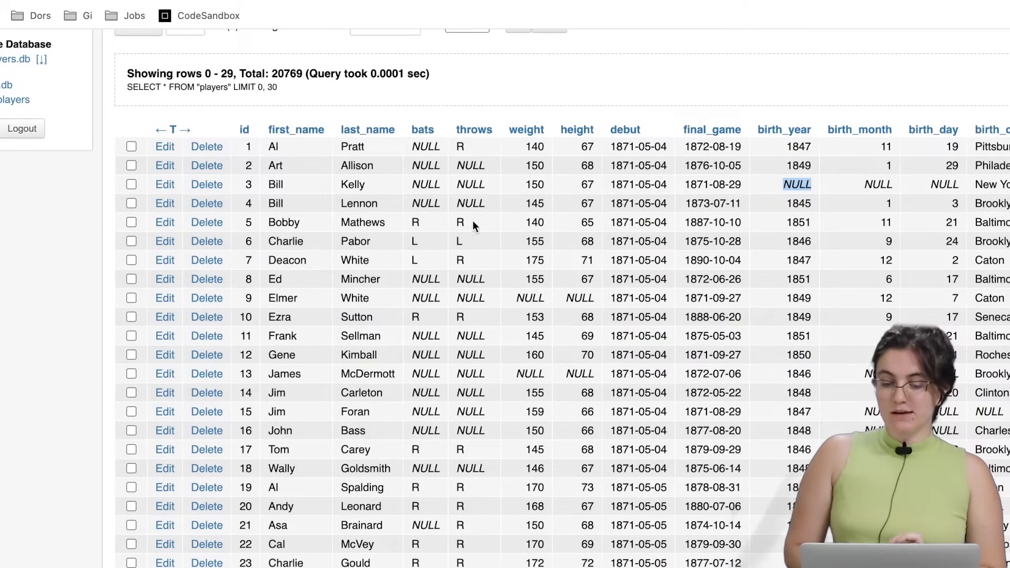
{"action": "scroll", "scroll_direction": "right", "scroll_amount": 3}
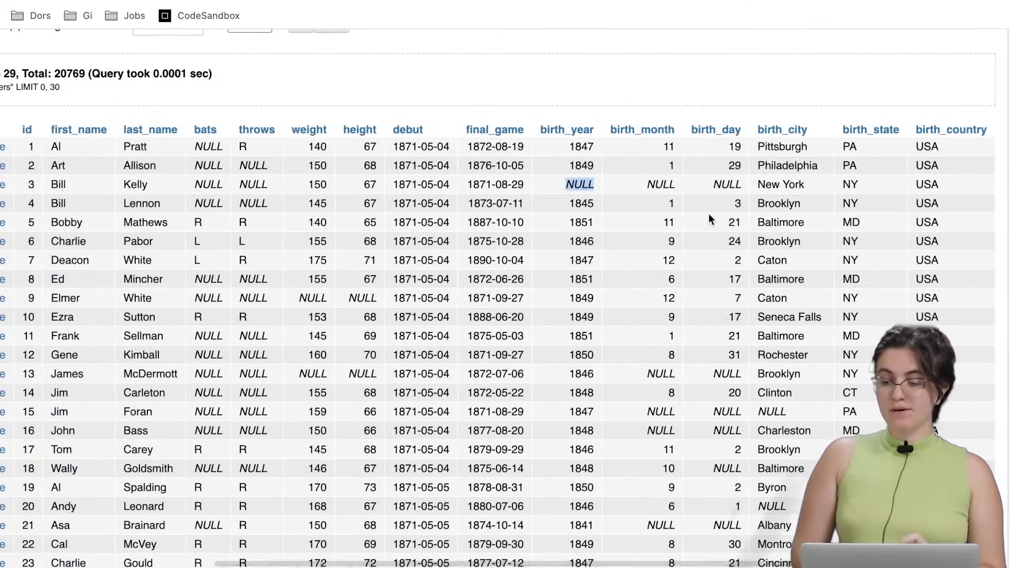
{"action": "mouse_move", "coordinate": [947, 153]}
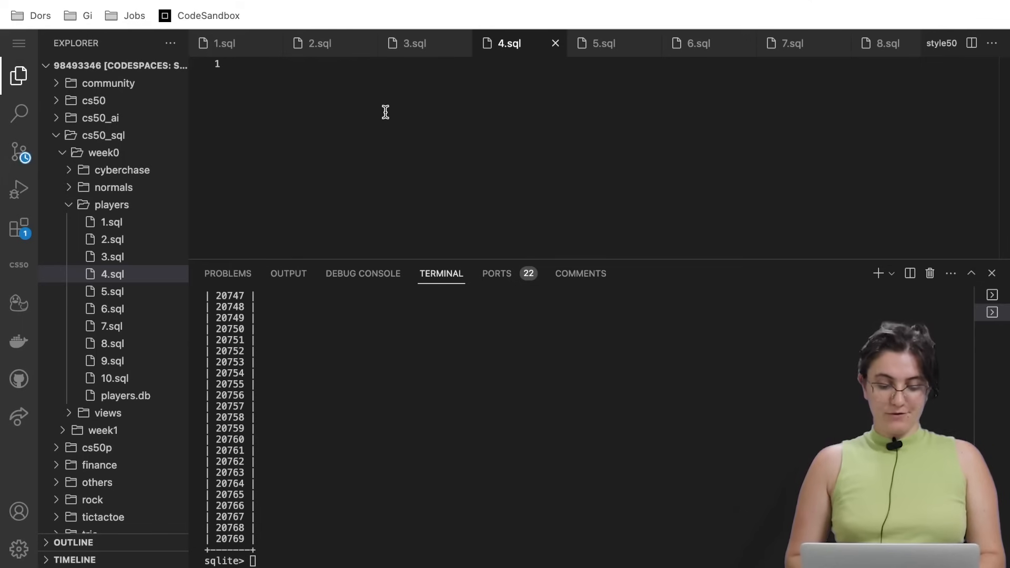
- Write 4.sql selecting first_name, last_name where birth_country != "USA" and run it
{"action": "type", "text": "SELECT f"}
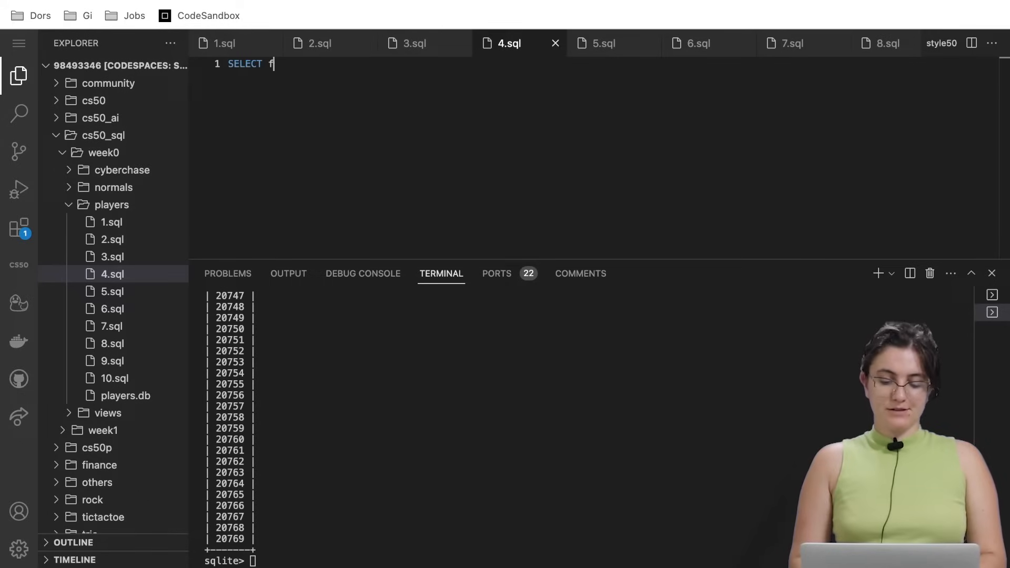
{"action": "type", "text": "irst_name, last_name FROM players"}
{"action": "type", "text": "WHERE"}
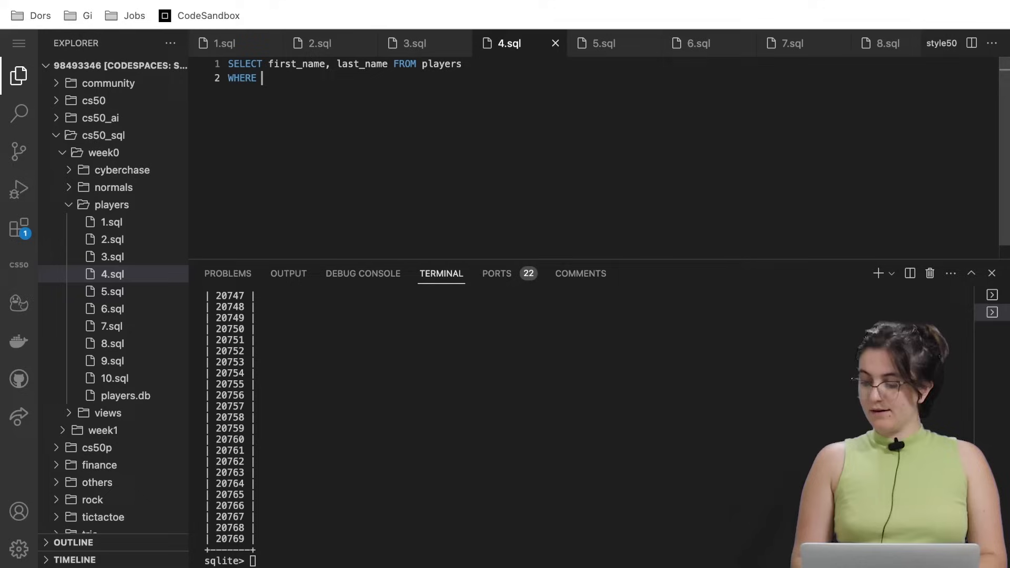
{"action": "type", "text": "birth_country"}
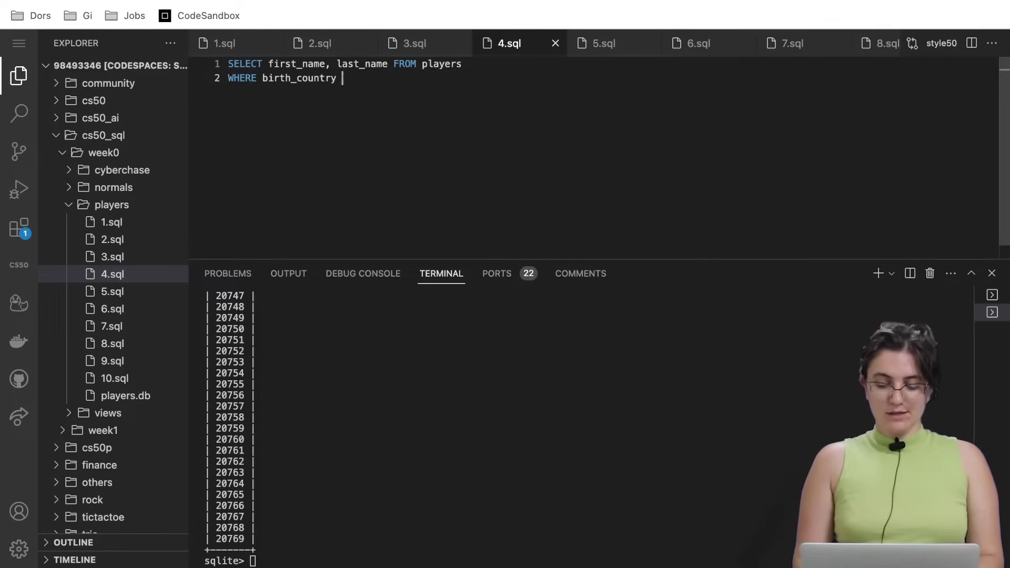
{"action": "type", "text": "!="}
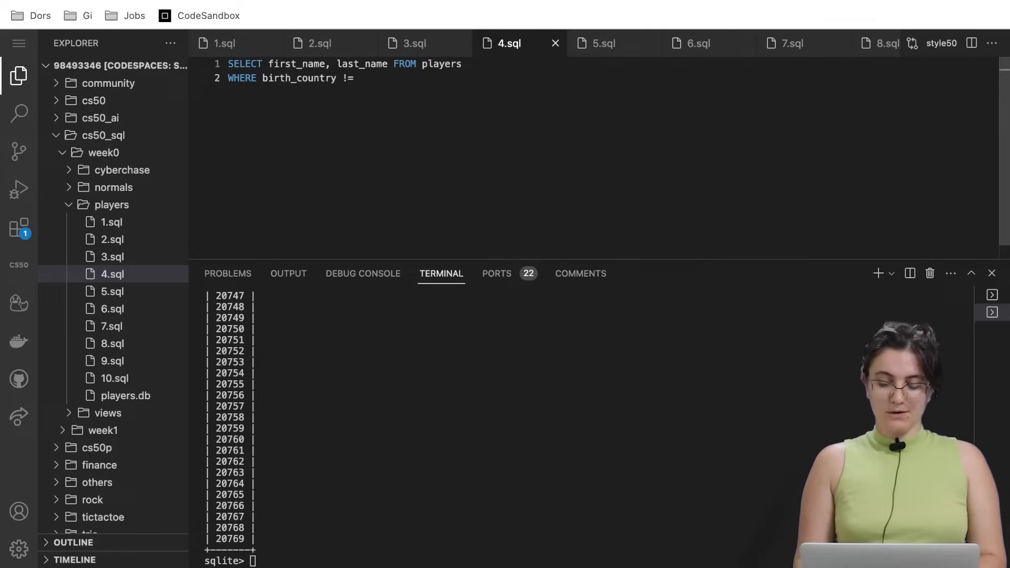
{"action": "type", "text": "\"USA\""}
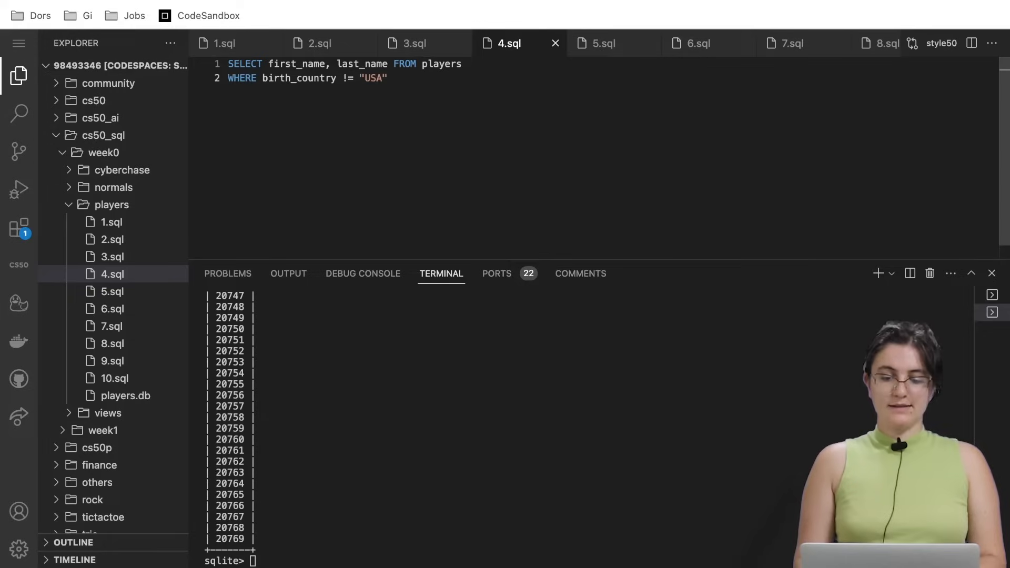
{"action": "type", "text": ";"}
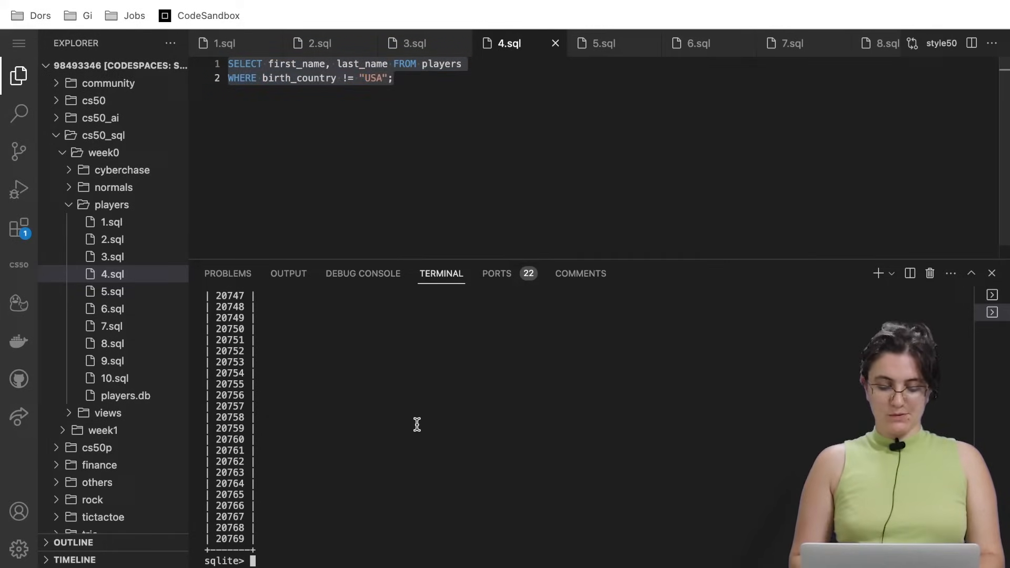
{"action": "key", "text": "Return"}
{"action": "type", "text": "ORDER BY first_name;"}
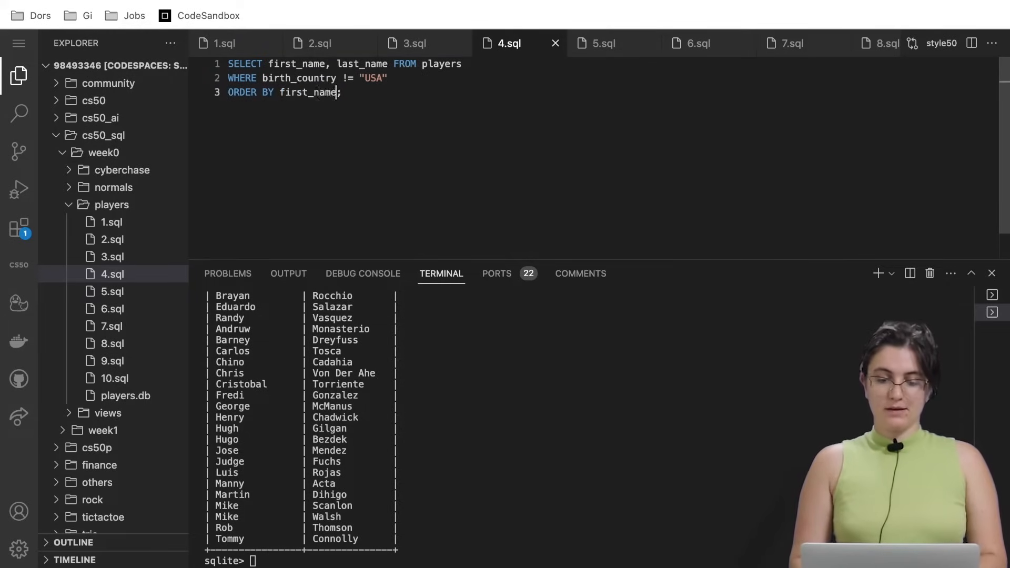
- Add ORDER BY first_name ASC, last_name ASC to the 4.sql query and rerun it
{"action": "type", "text": "ASC"}
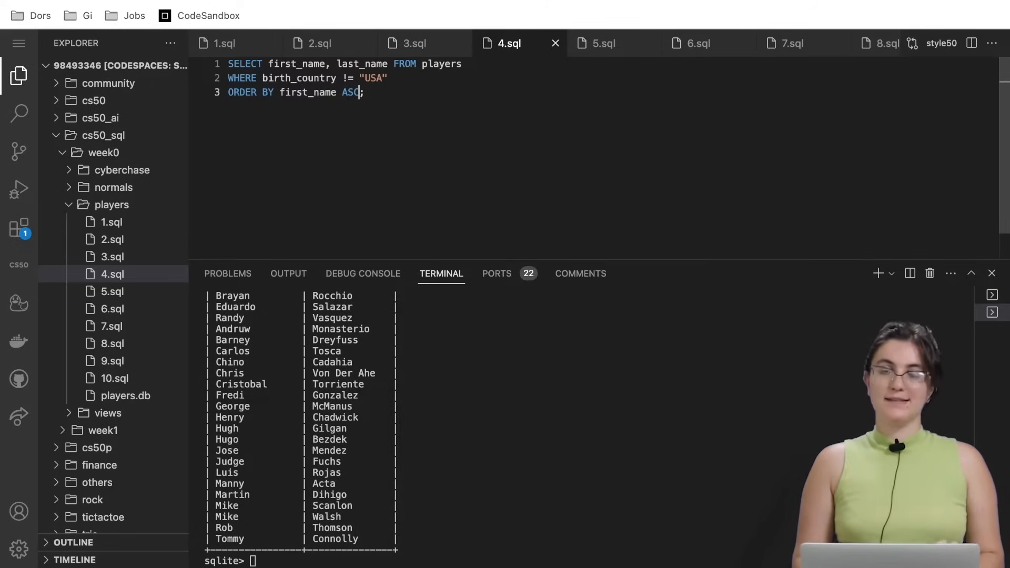
{"action": "type", "text": ","}
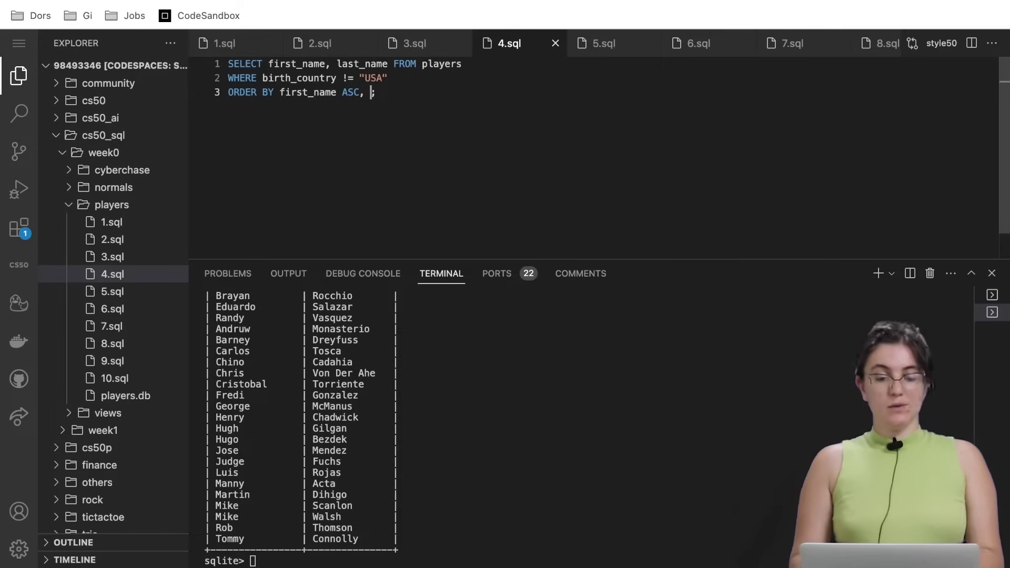
{"action": "type", "text": "l"}
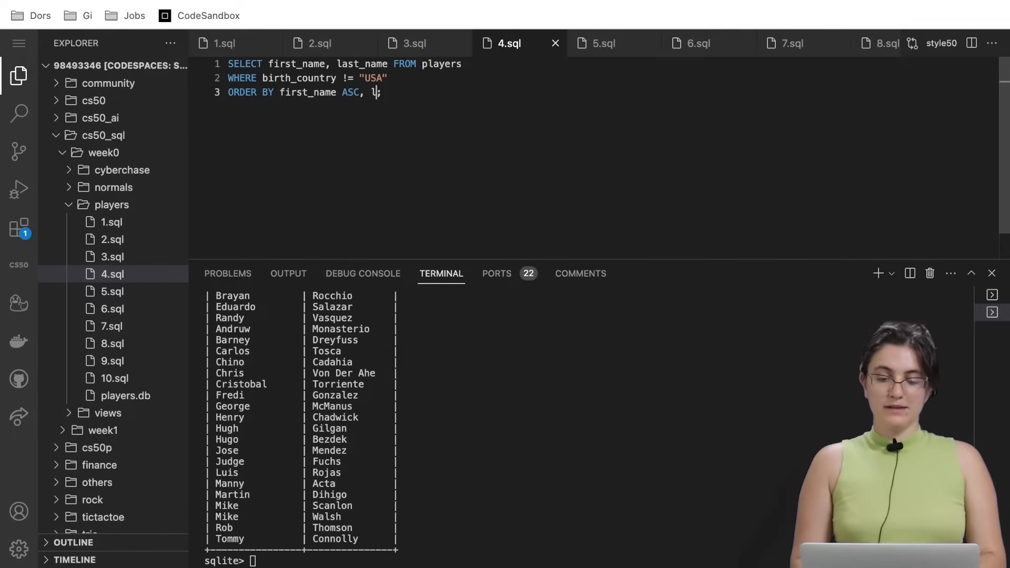
{"action": "type", "text": "last_name ASC"}
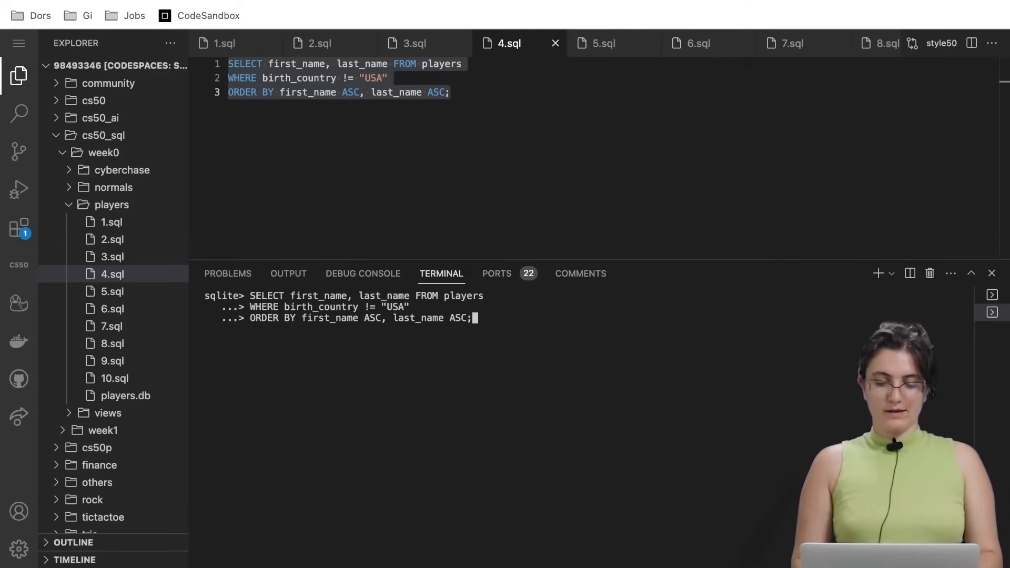
{"action": "key", "text": "Return"}
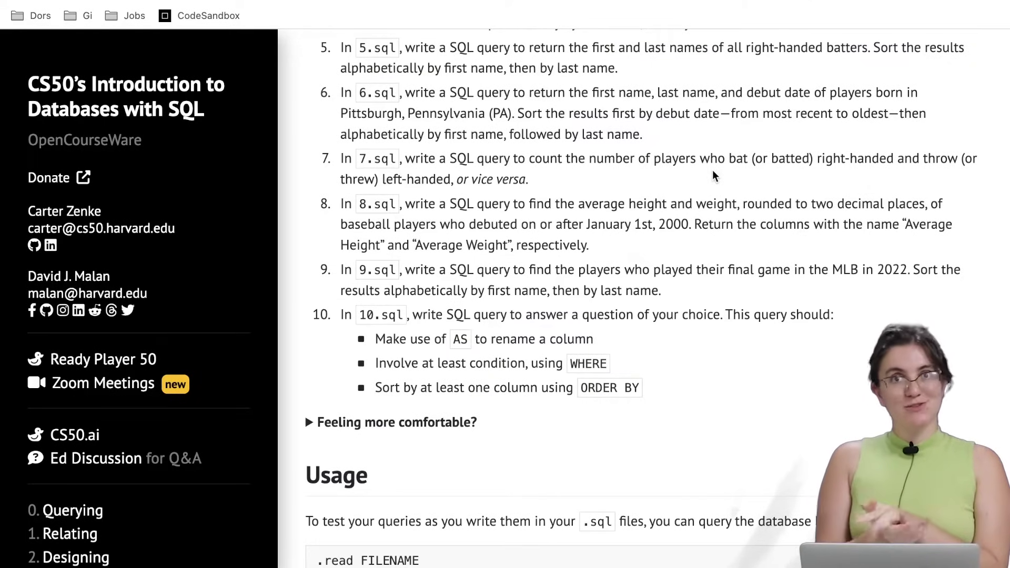
{"action": "mouse_move", "coordinate": [639, 82]}
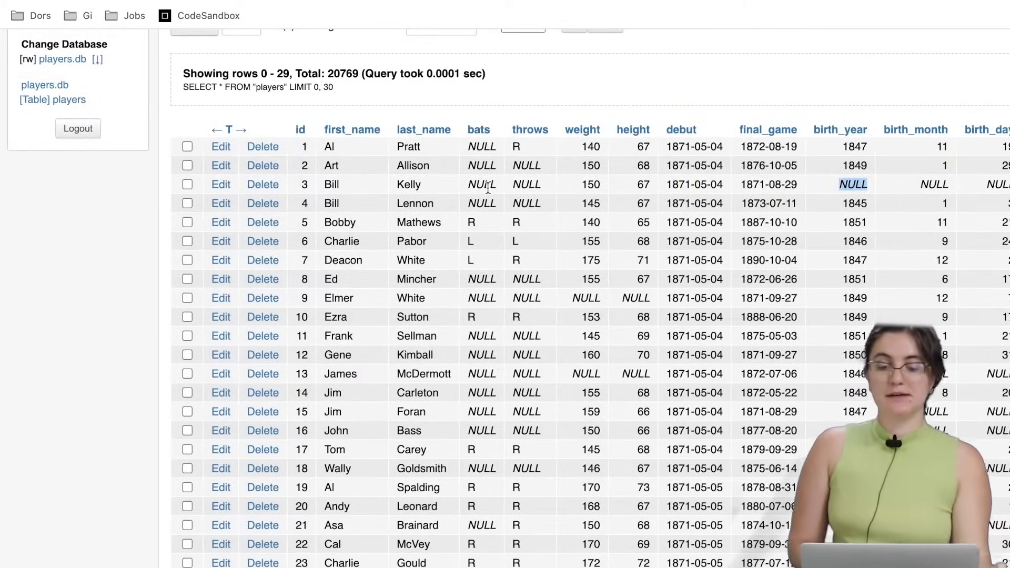
{"action": "mouse_move", "coordinate": [485, 230]}
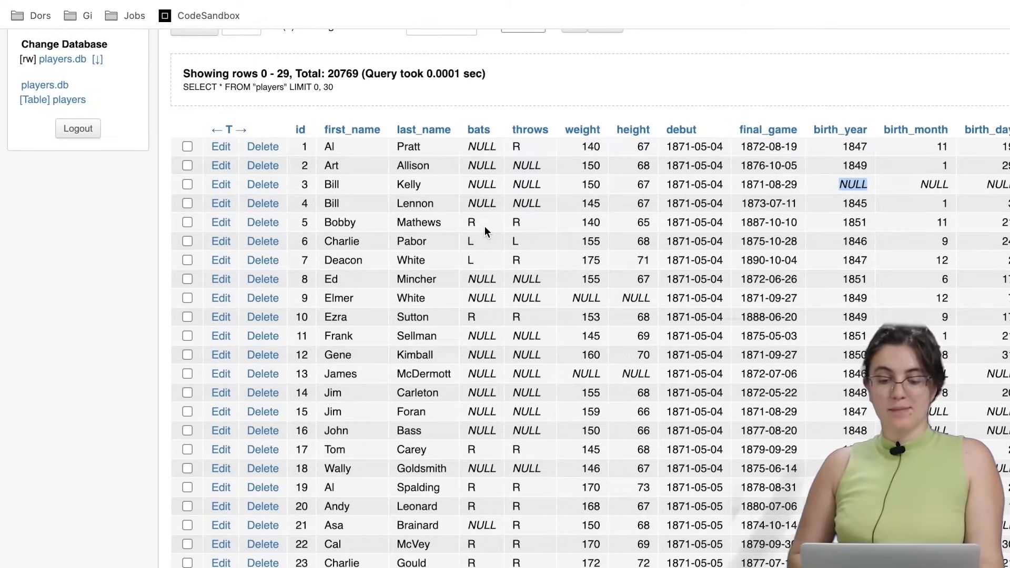
{"action": "mouse_move", "coordinate": [484, 232]}
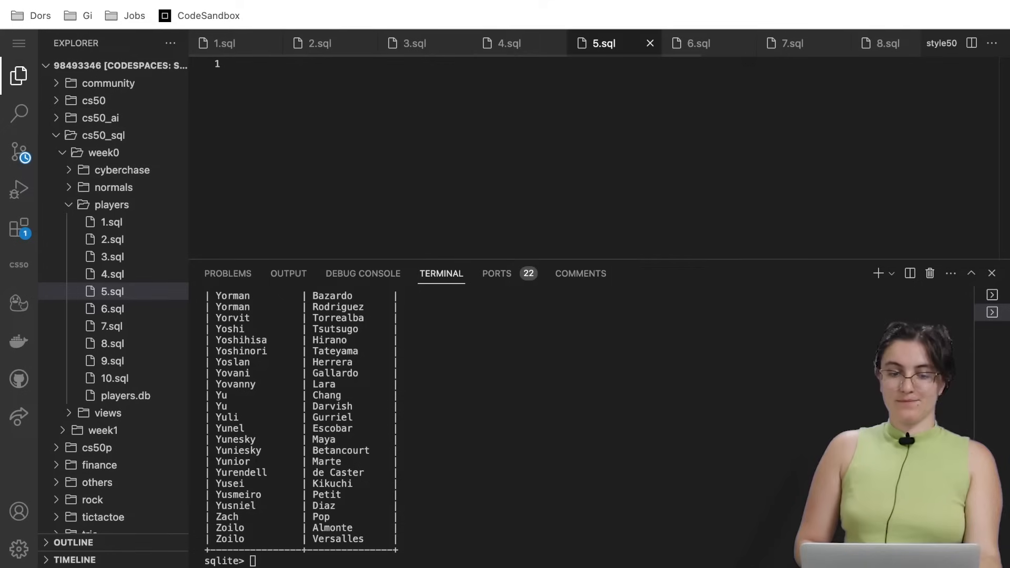
- Start the 5.sql query with SELECT first_name, last_name
{"action": "type", "text": "SELECT gi"}
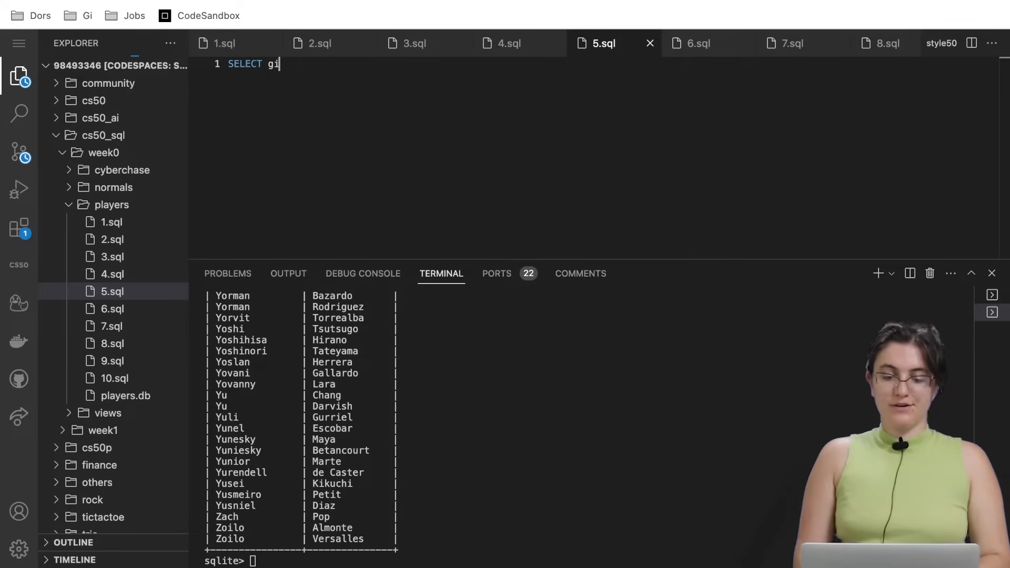
{"action": "type", "text": "first_name,"}
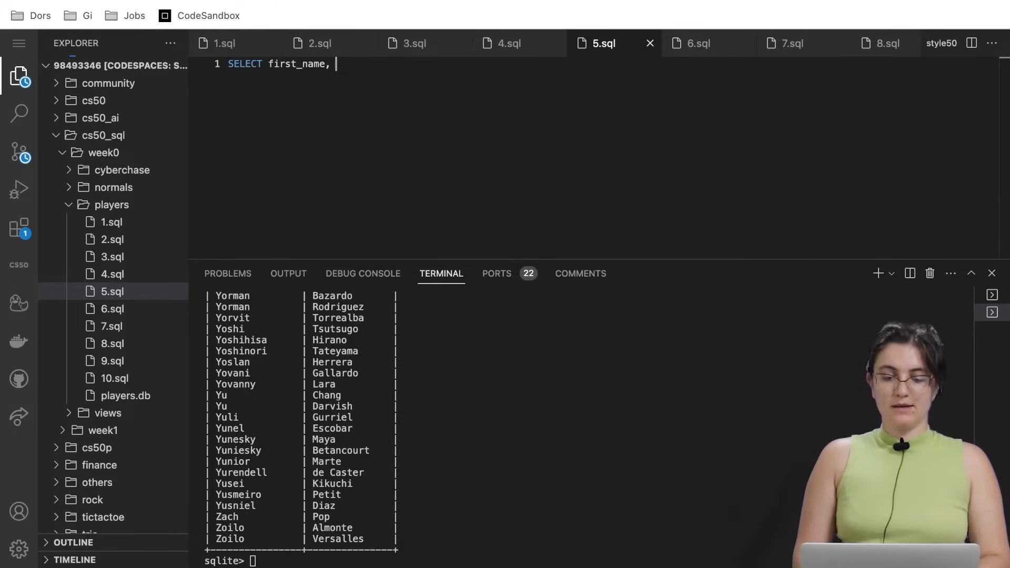
{"action": "type", "text": "last_name"}
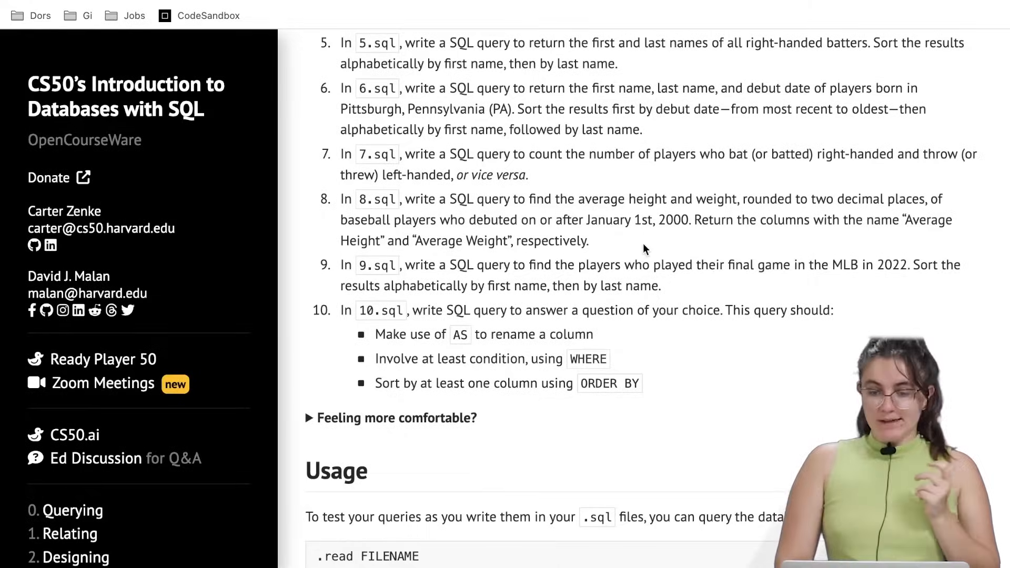
{"action": "mouse_move", "coordinate": [721, 180]}
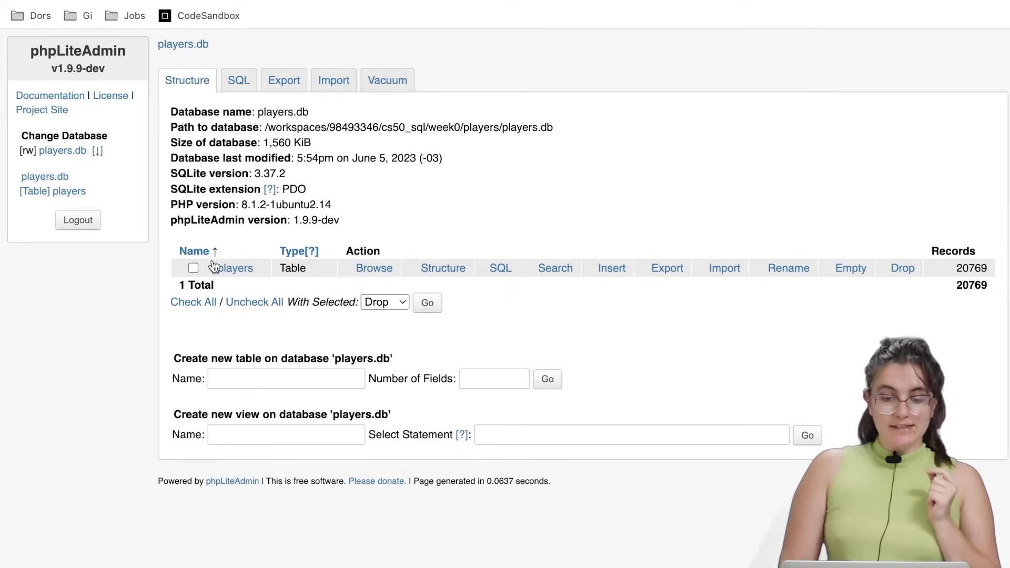
- Open the players table's Browse view in phpLiteAdmin to see its rows
{"action": "left_click", "coordinate": [373, 268]}
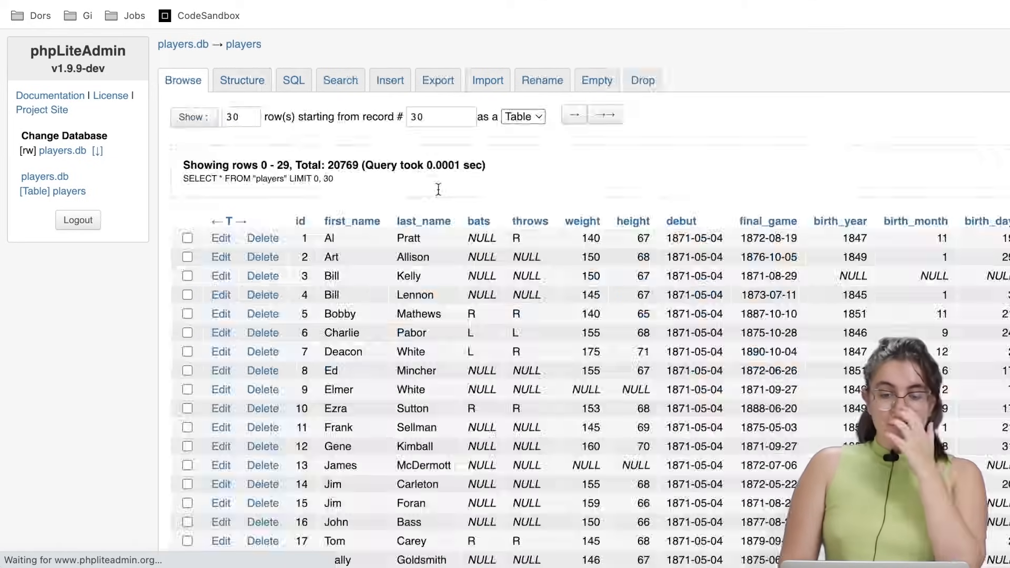